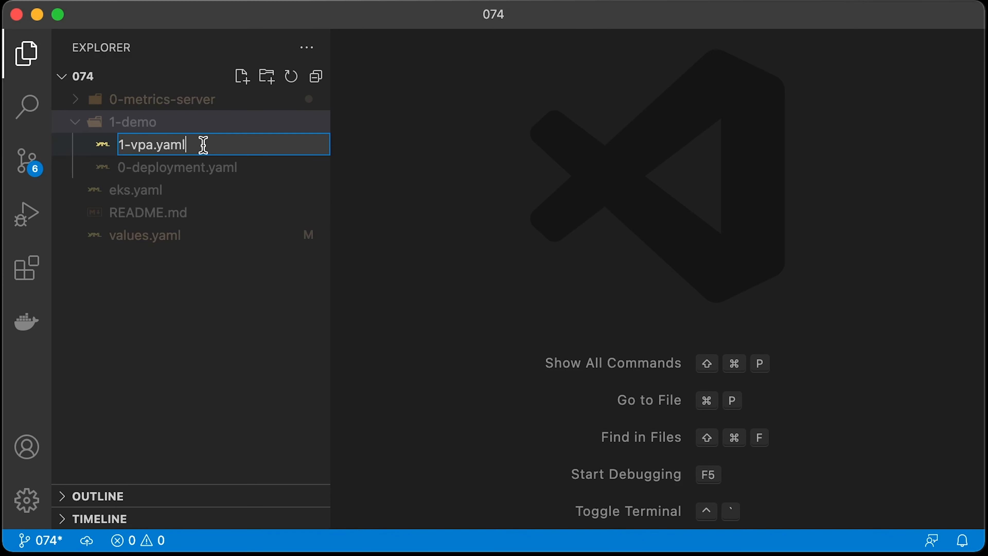
Step: Confirm the new file name so the 074 project resets to eks.yaml and README.md
key("Enter")
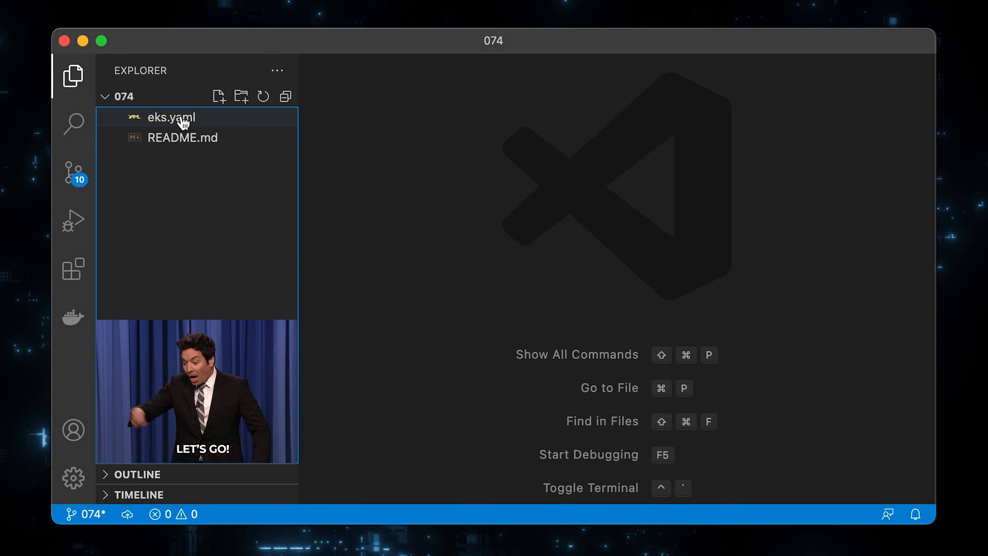
Step: Create the EKS cluster my-cluster from eks.yaml with eksctl and query services with kubectl get svc
double_click(171, 117)
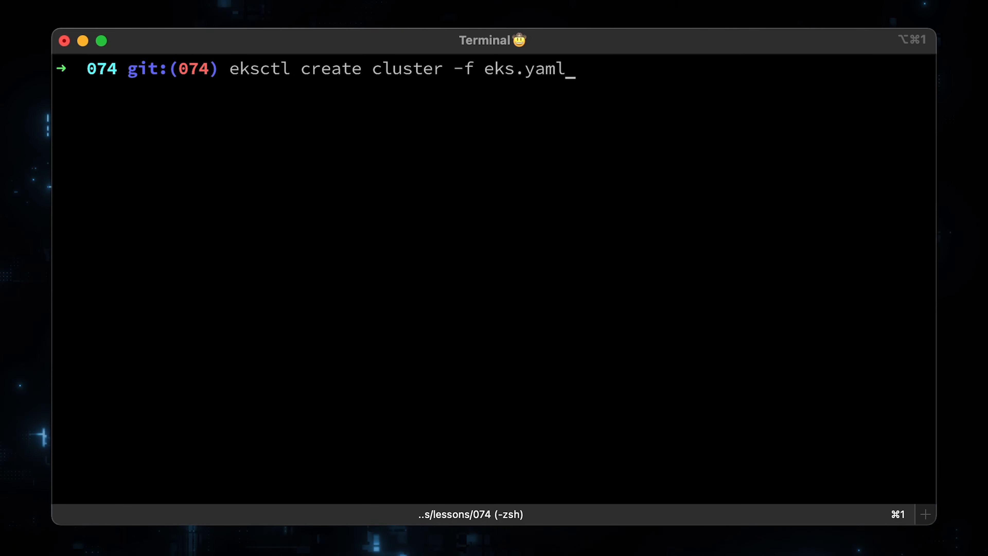
key("Enter")
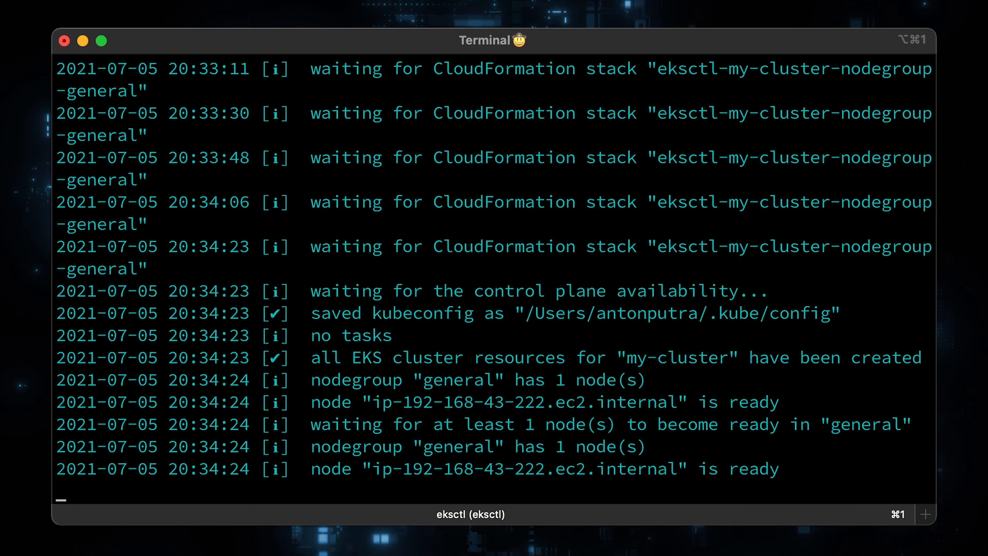
type("kubectl get svc")
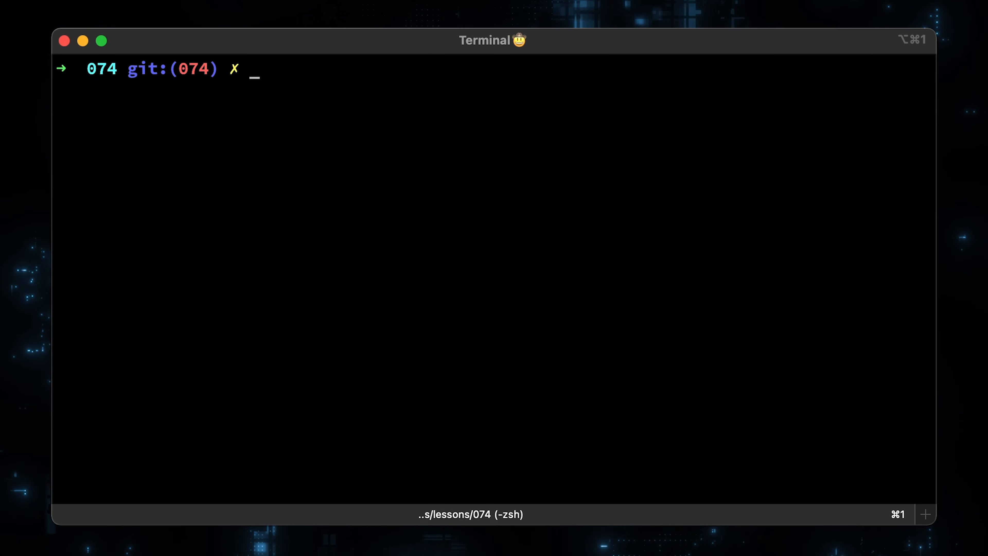
Step: Check API services for metrics, top pods in kube-system and the raw metrics.k8s.io endpoint to confirm metrics-server is missing
key("Enter")
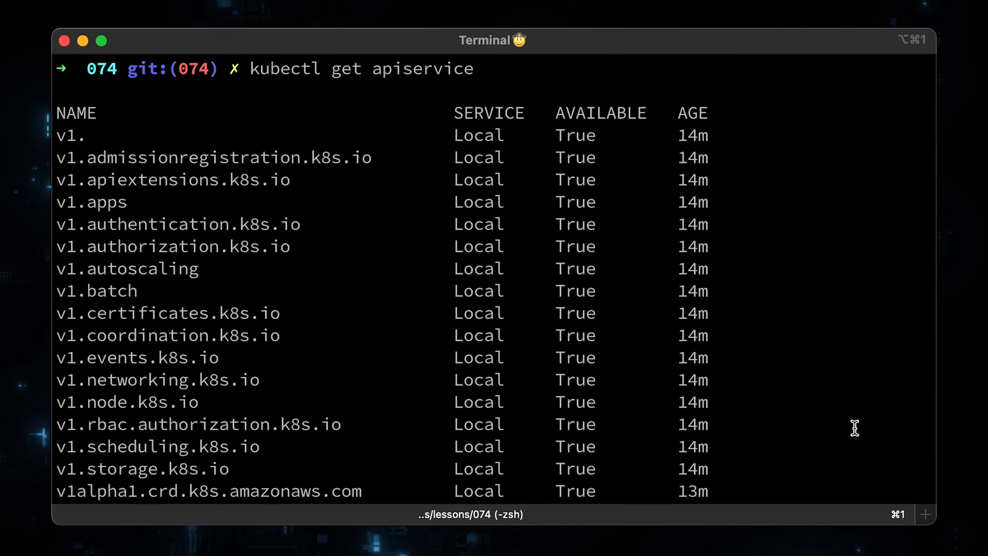
type("| grep metrics")
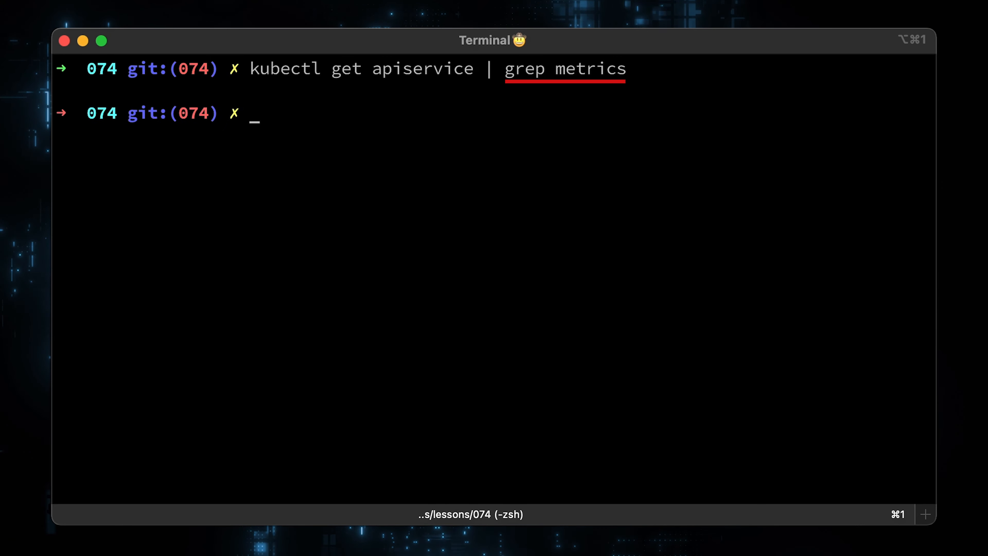
type("kubectl top pods -n kube-system")
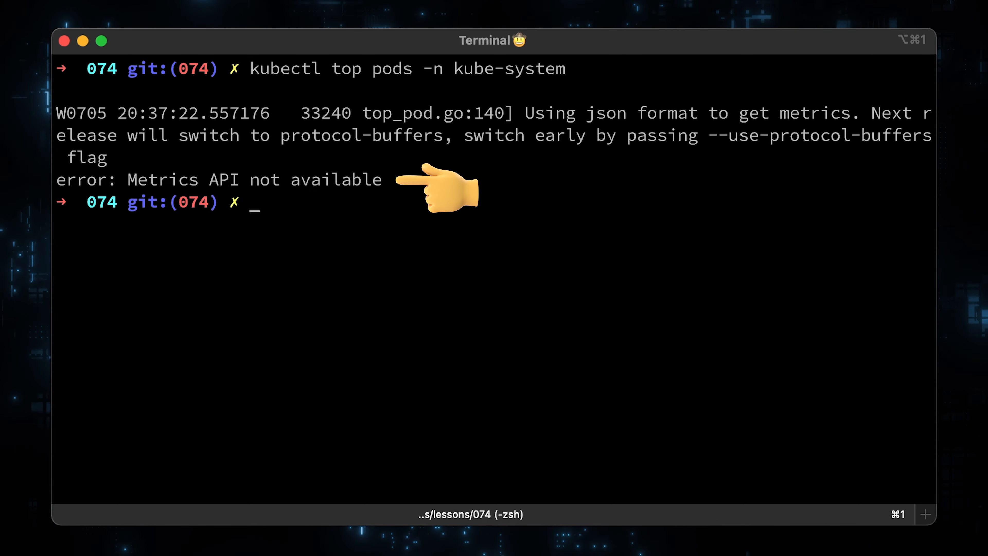
type("kubectl get --raw /apis/metrics.k8s.io/v1beta1 | jq")
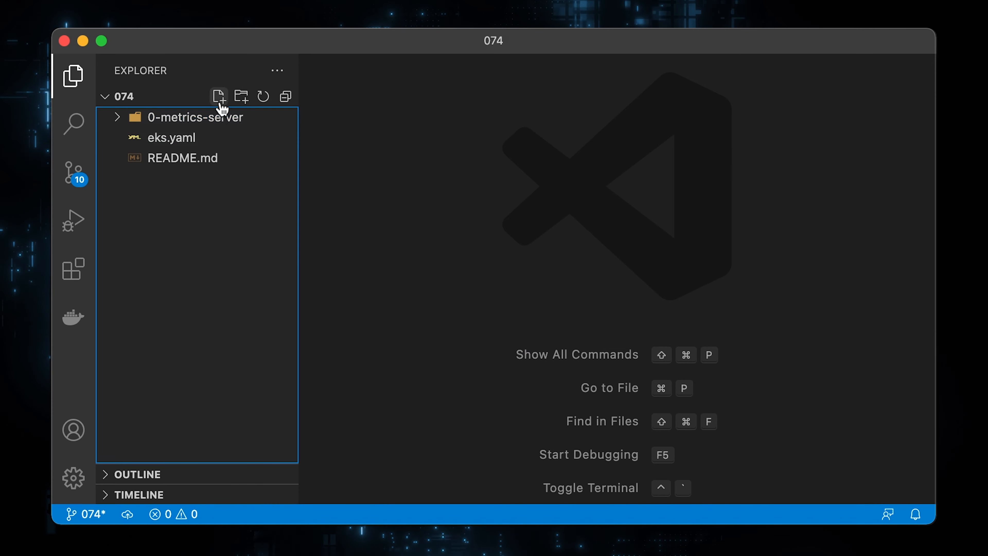
Step: Create 0-service-account.yaml in 0-metrics-server and start the next manifest file
type("0-service-account.yaml")
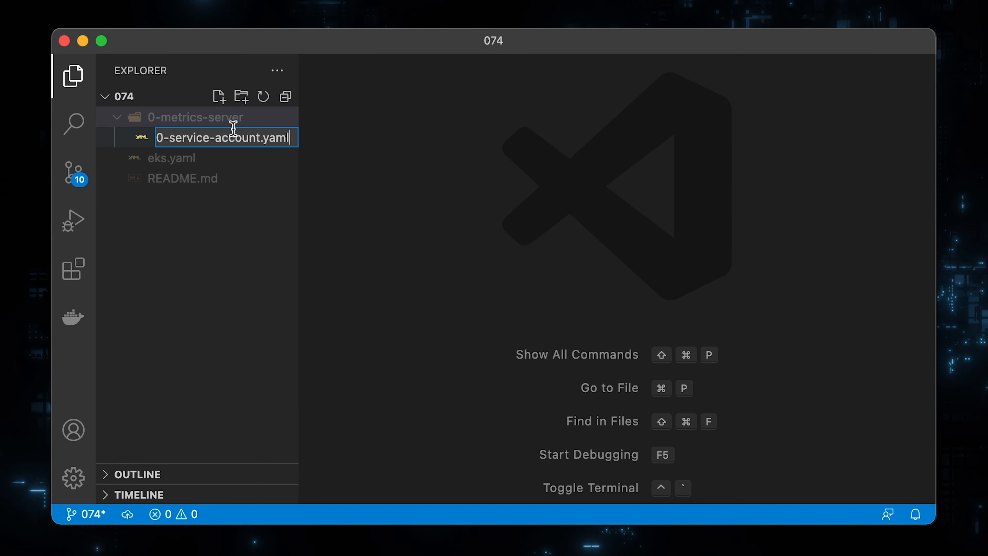
key("Enter")
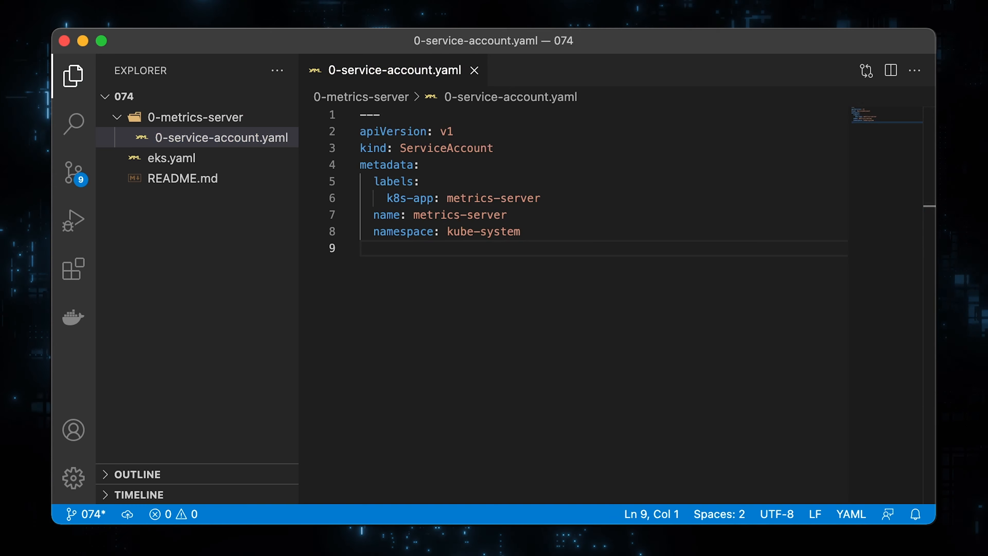
right_click(195, 118)
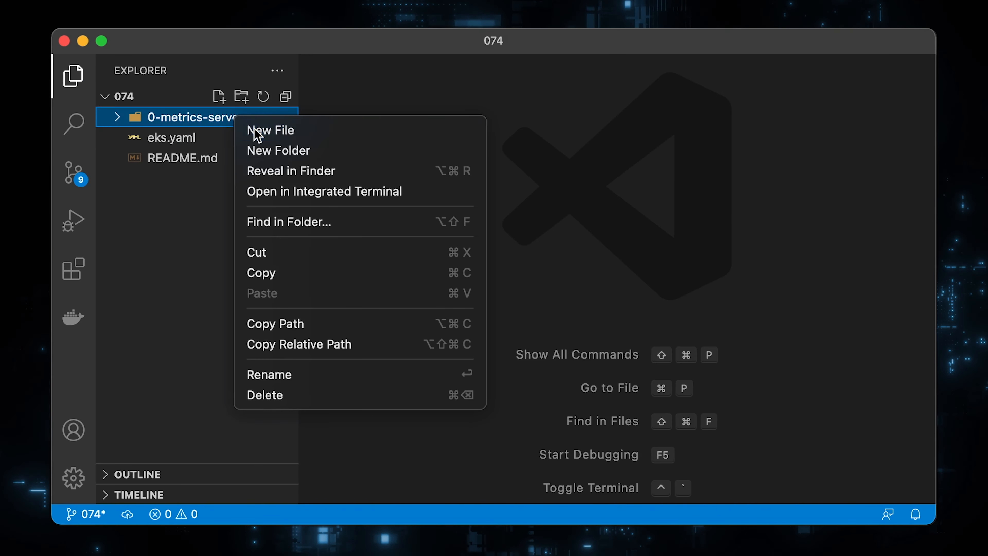
left_click(269, 130)
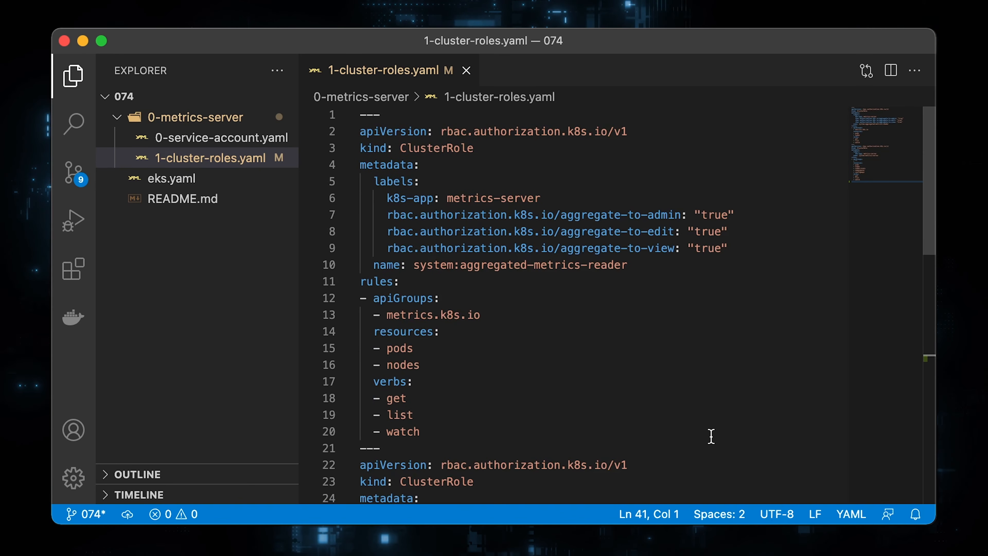
Step: Add 1-cluster-roles.yaml and 2-role-binding.yaml manifests for metrics-server
left_click(465, 70)
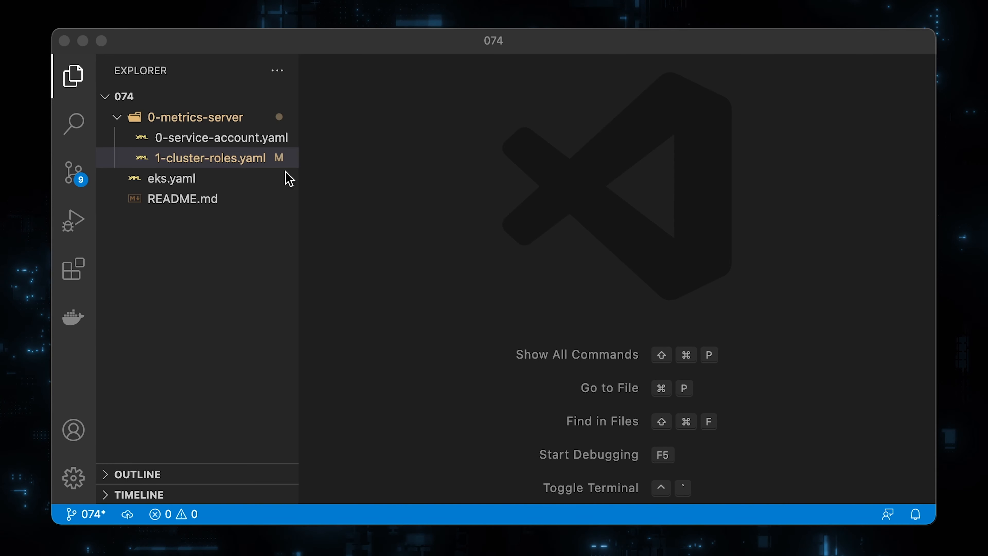
left_click(218, 96)
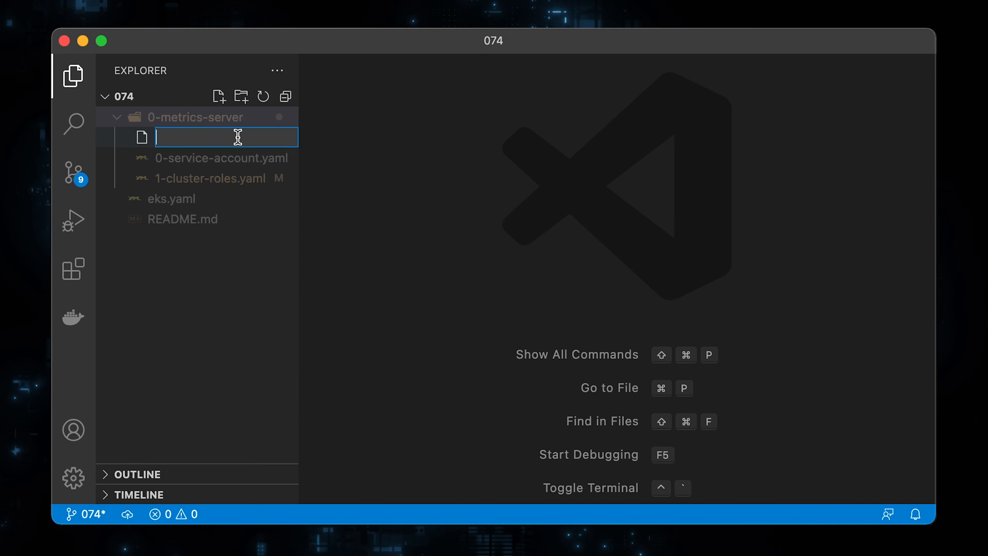
type("2-role-binding.yaml")
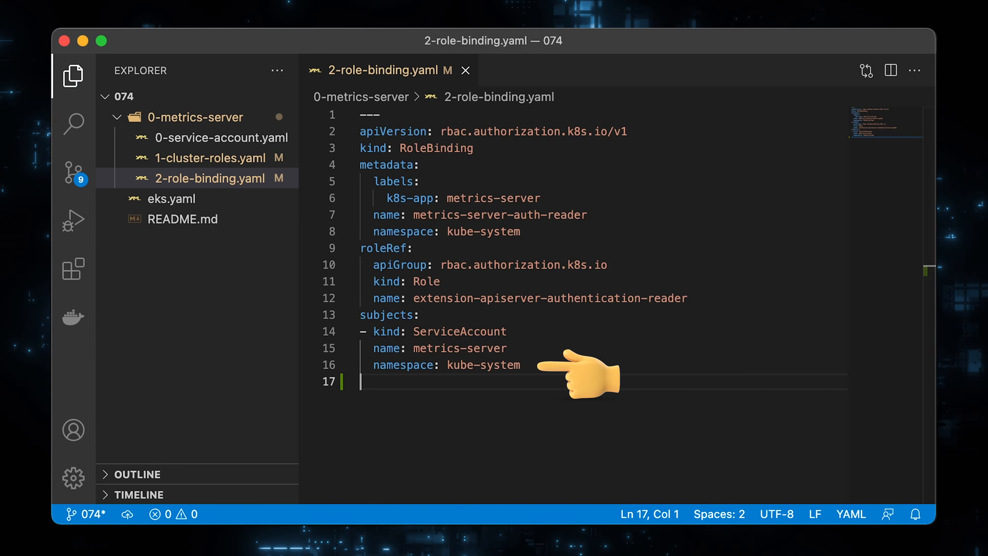
Step: Add 3-cluster-role-bindings.yaml and 4-service.yaml manifests to 0-metrics-server
right_click(187, 117)
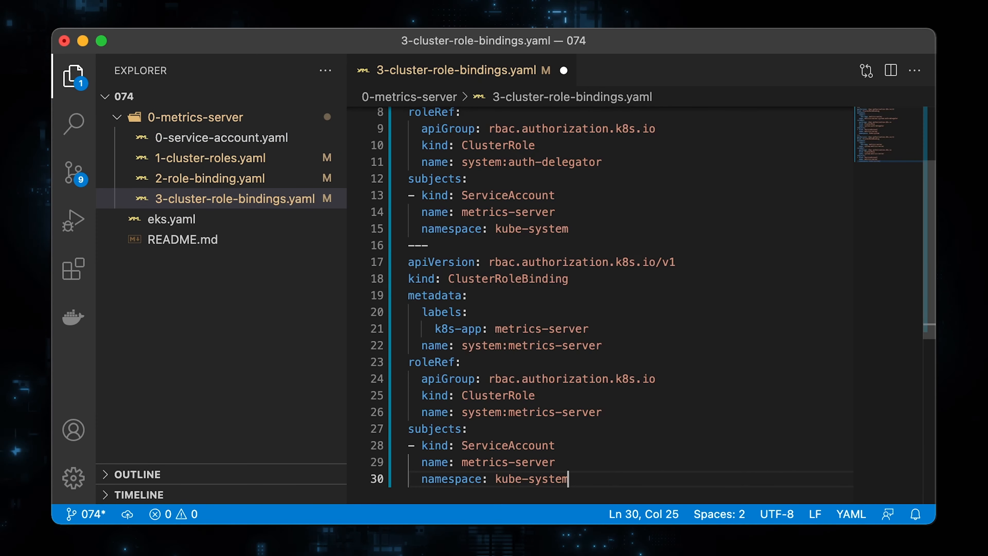
right_click(180, 117)
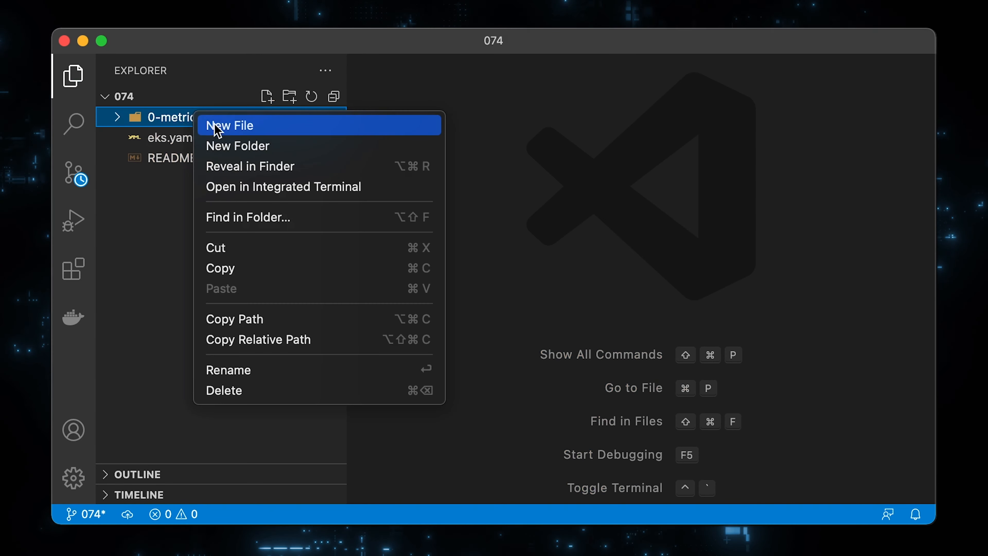
left_click(230, 125)
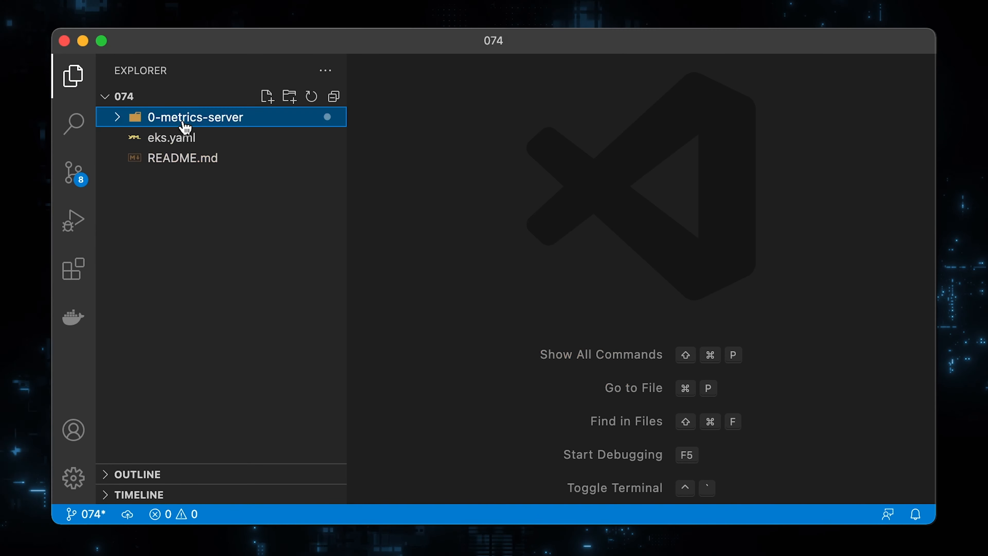
left_click(188, 118)
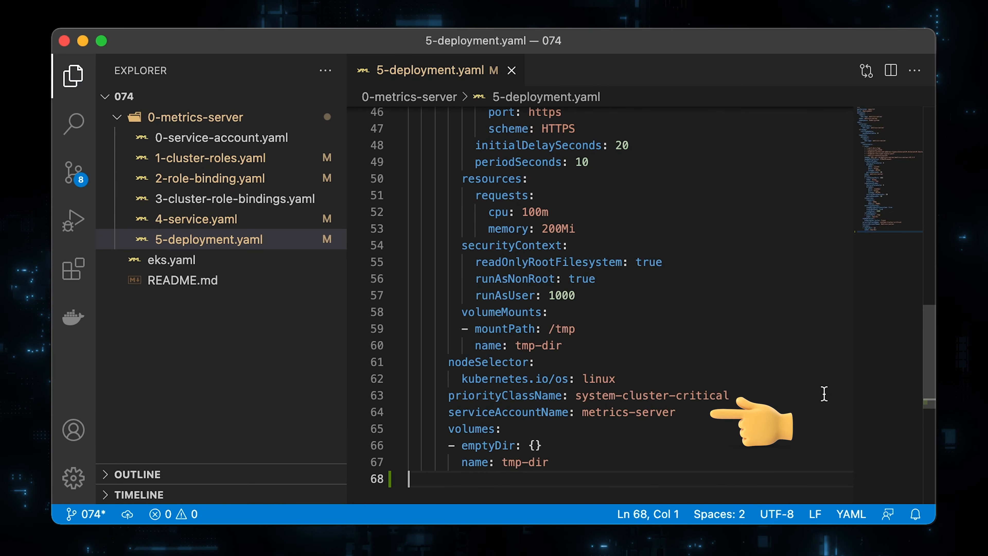
Step: Add 5-deployment.yaml and 6-api-service.yaml manifests for the metrics-server deployment and APIService
left_click(71, 76)
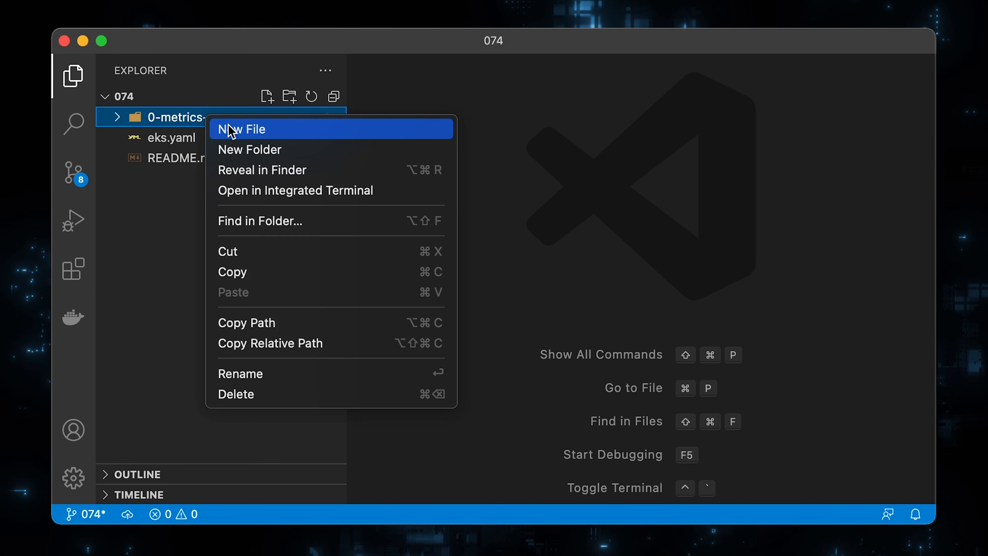
left_click(241, 129)
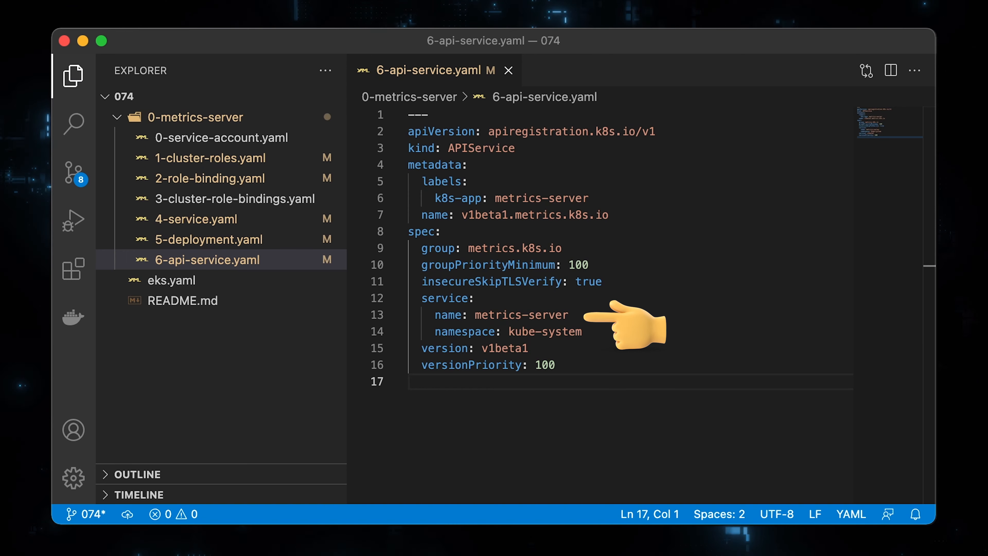
left_click(509, 70)
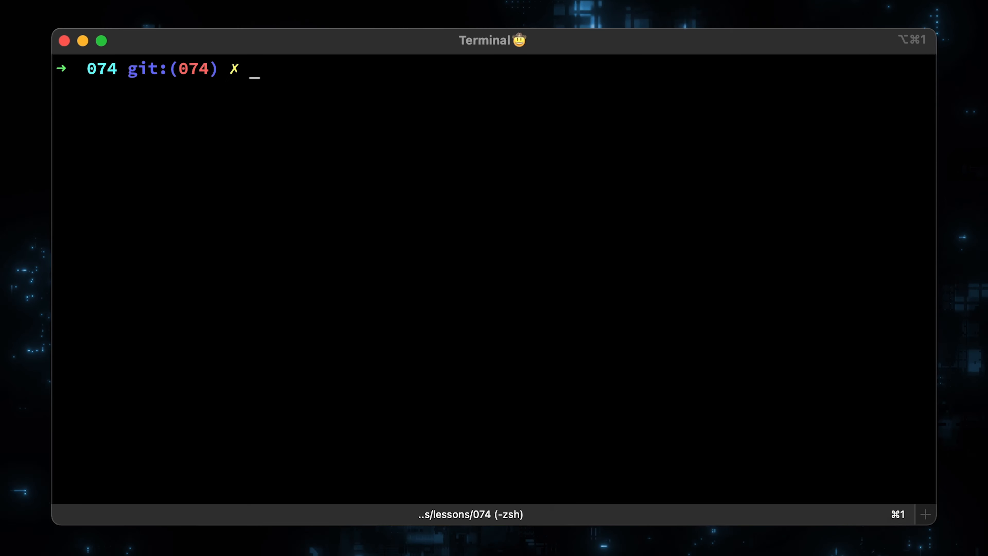
Step: Apply the 0-metrics-server manifests with kubectl and list kube-system pods
type("kubectl apply -f 0-metrics-server")
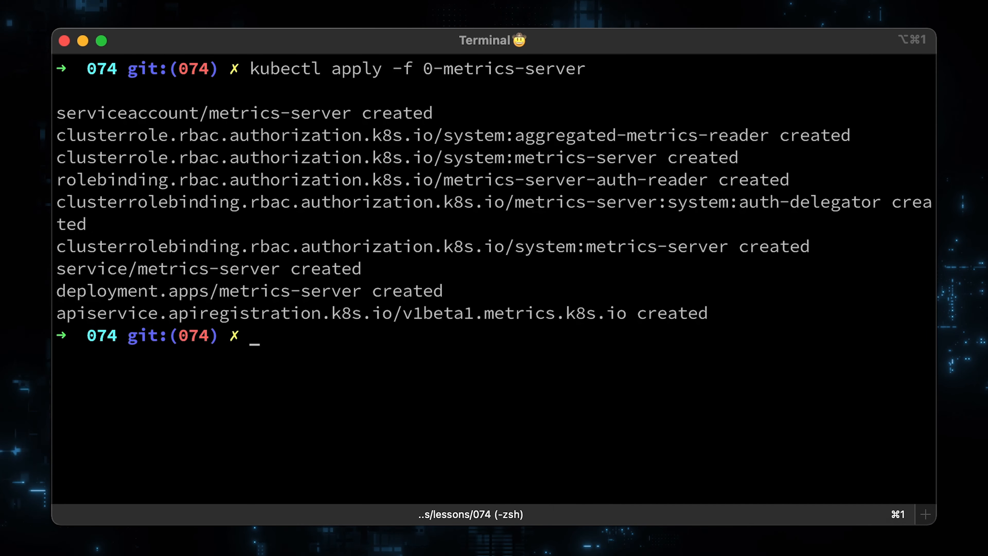
type("kubectl get pods -n kube-system")
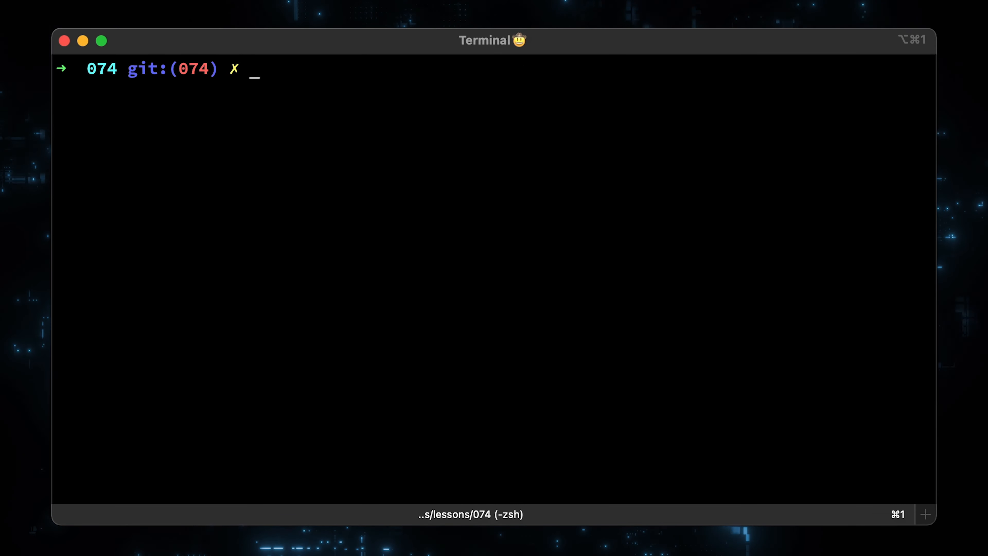
key("Enter")
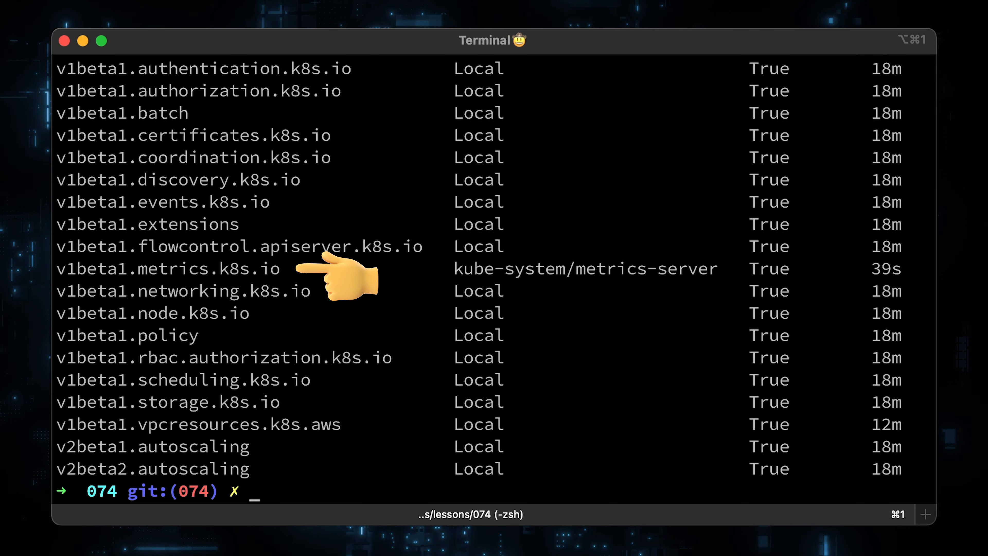
Step: Query kube-system services, the raw metrics.k8s.io v1beta1 and pods endpoints via jq, and top pods in kube-system
type("kubectl get svc -n kube-system")
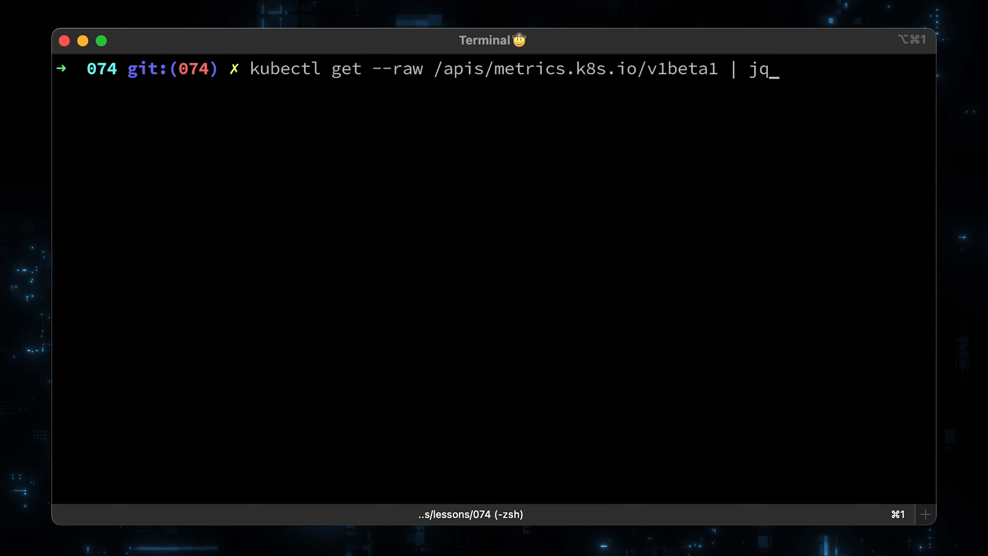
key("Enter")
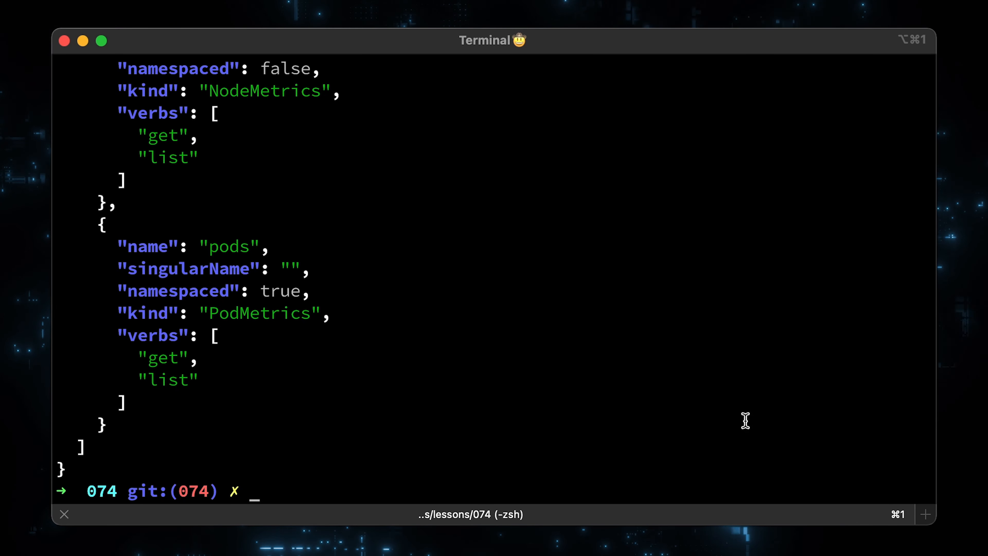
mouse_move(676, 363)
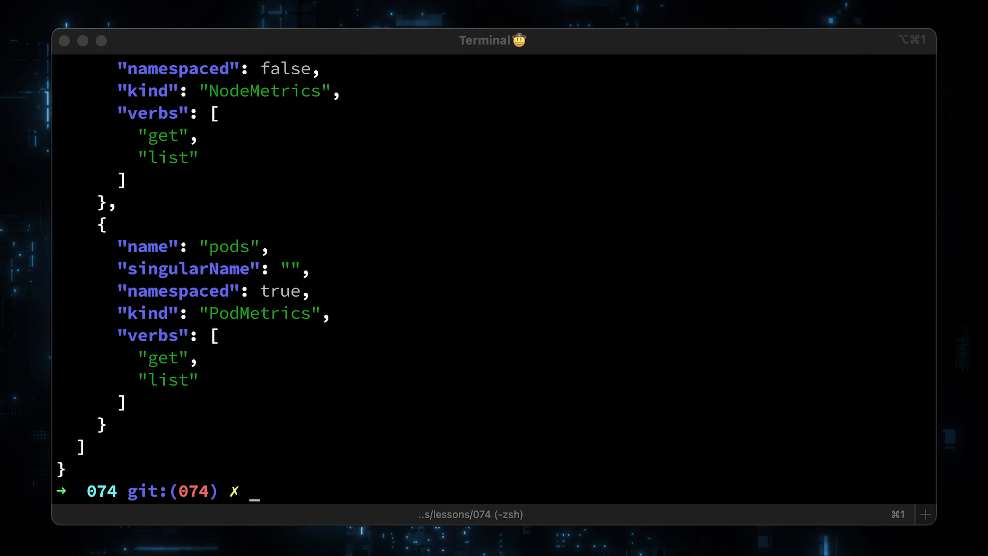
type("kubectl get --raw /apis/metrics.k8s.io/v1beta1/pods | jq")
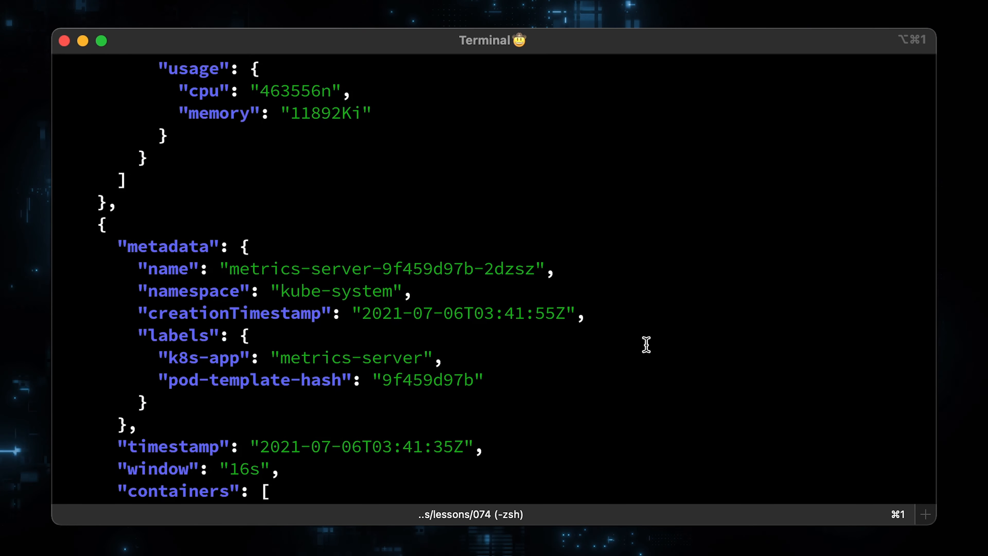
scroll("down", 3)
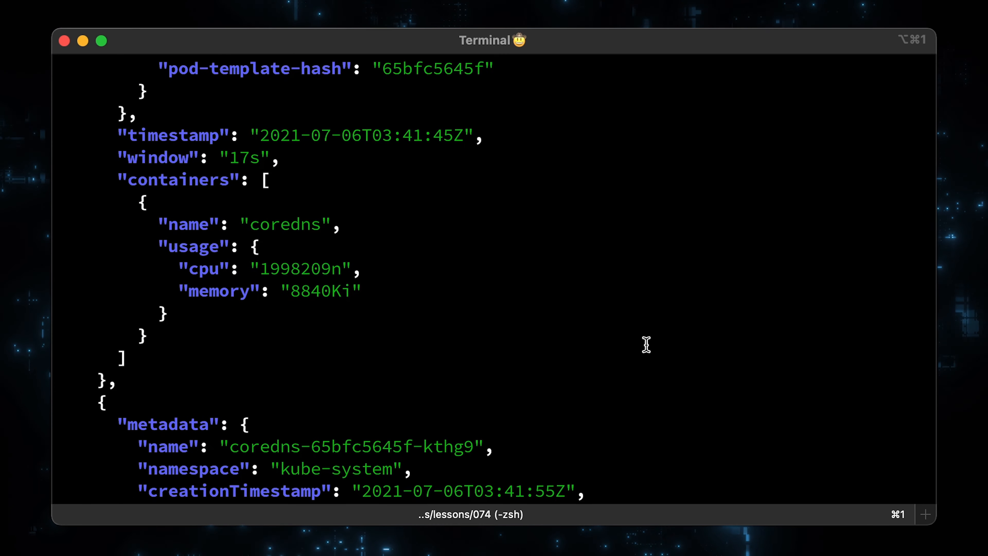
type("kubectl top pods -n kube-system")
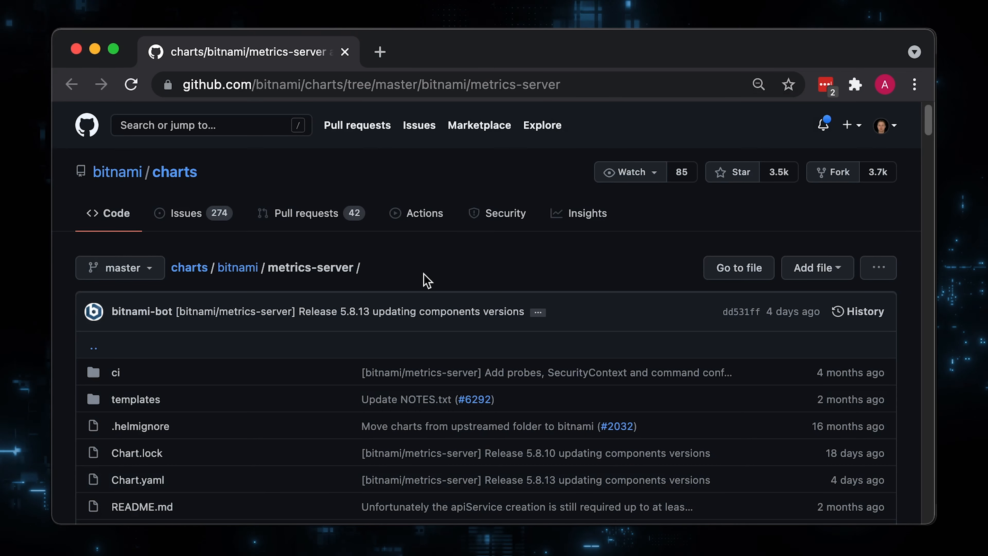
Step: View the bitnami metrics-server chart's values.yaml on GitHub, reading the apiService and resources sections
scroll("down", 3)
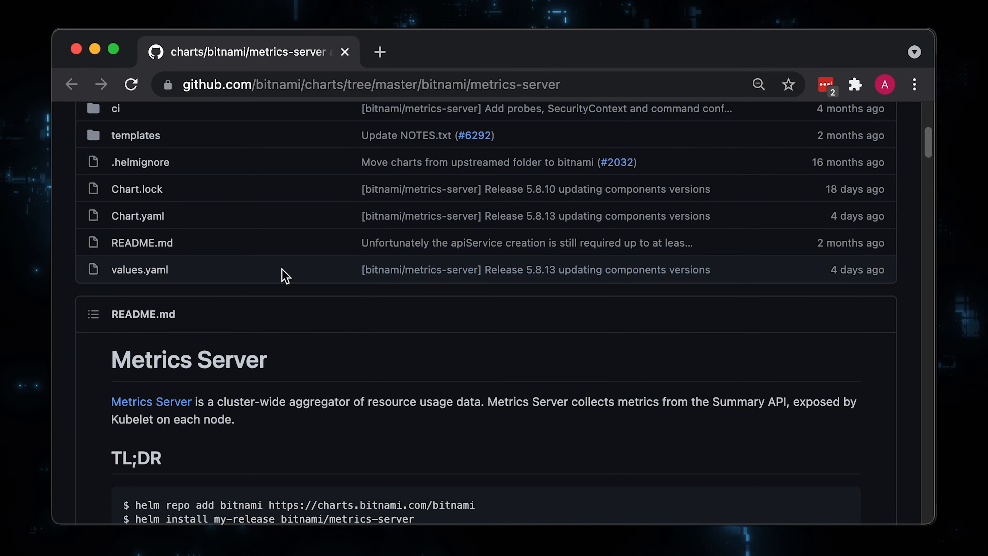
left_click(139, 270)
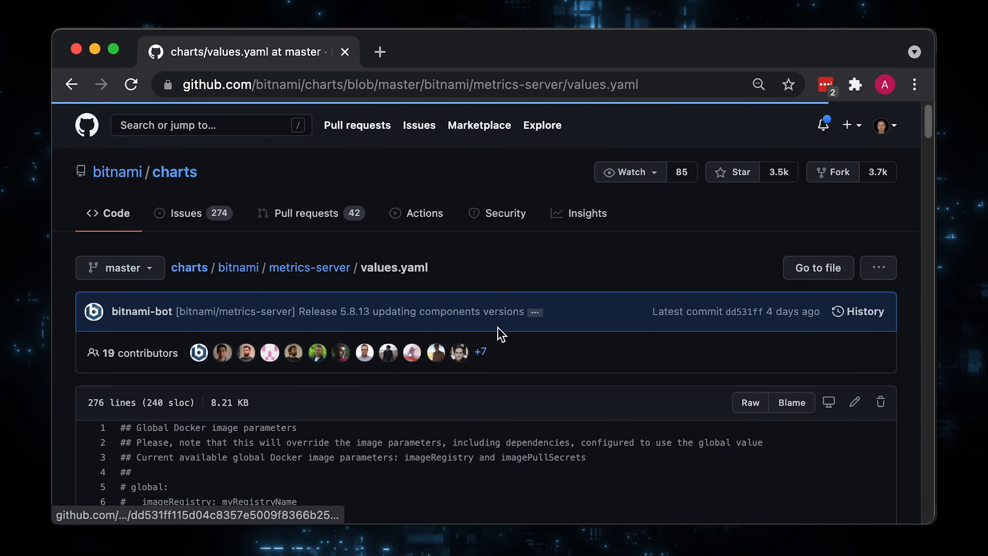
scroll("down", 3)
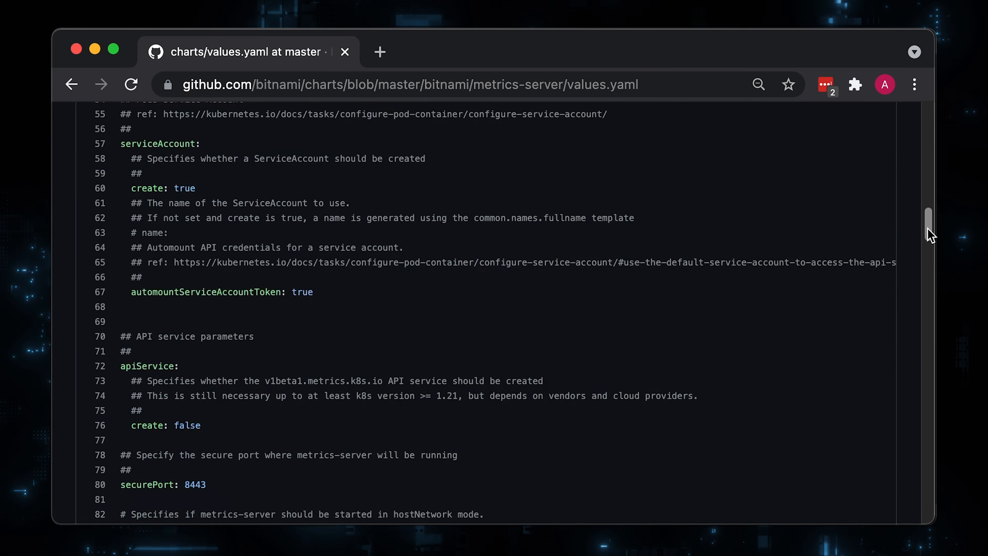
scroll("down", 3)
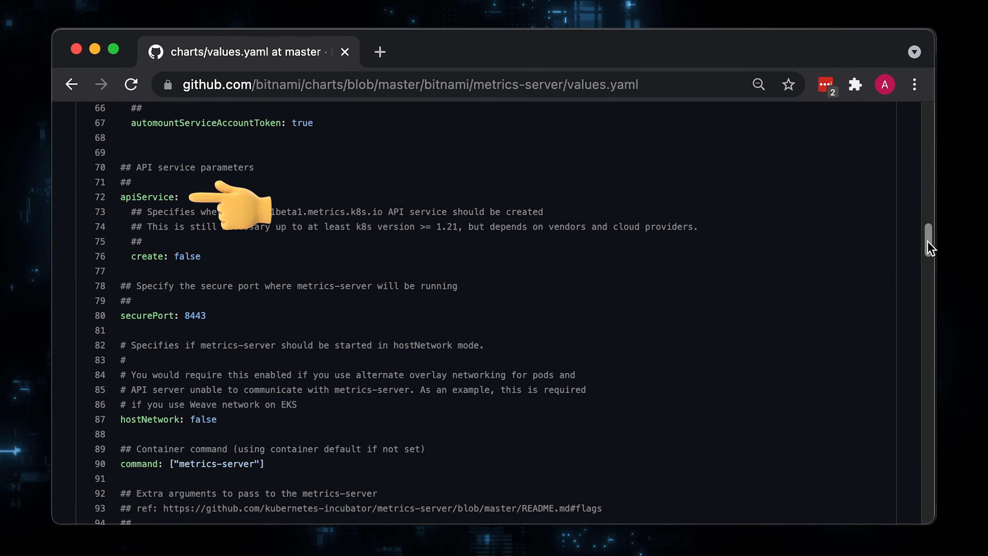
mouse_move(218, 257)
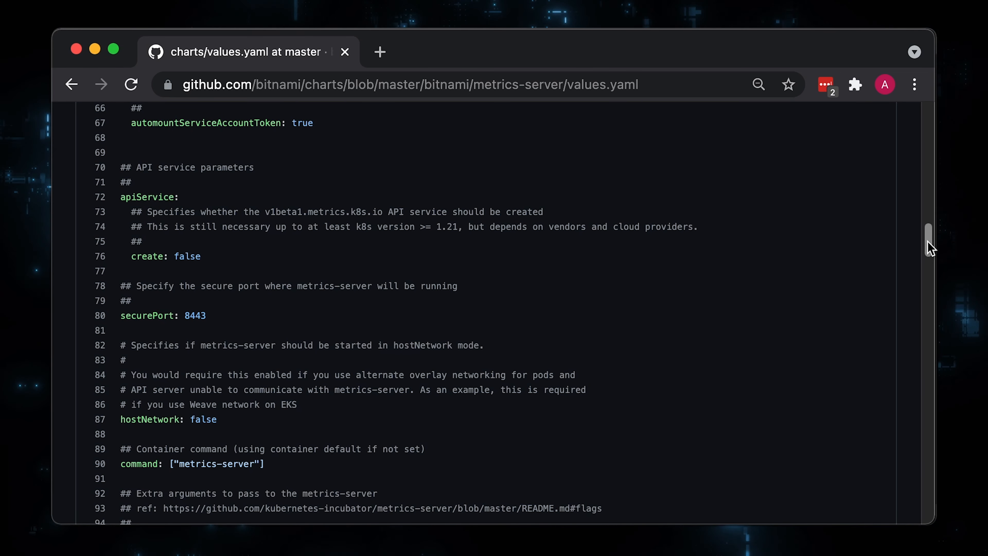
scroll("down", 3)
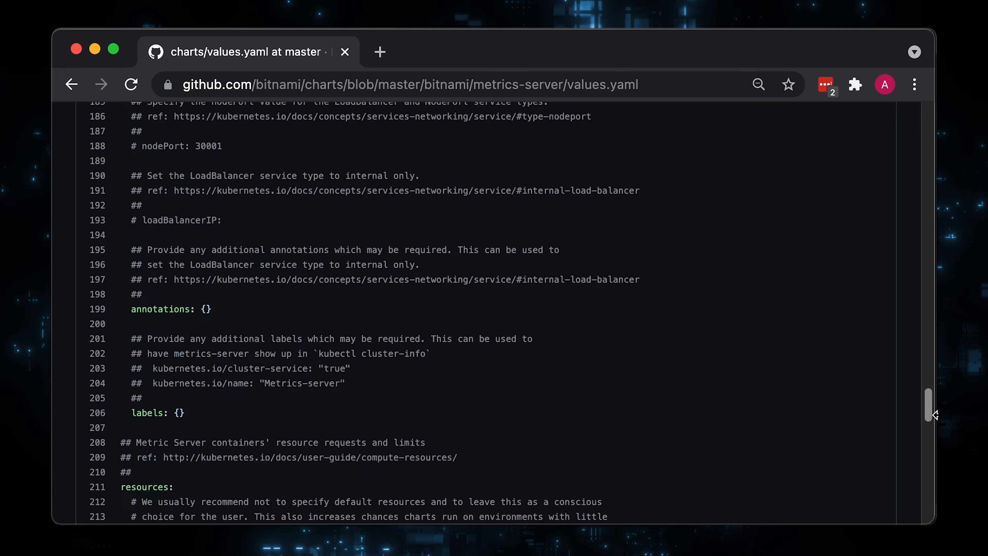
scroll("down", 3)
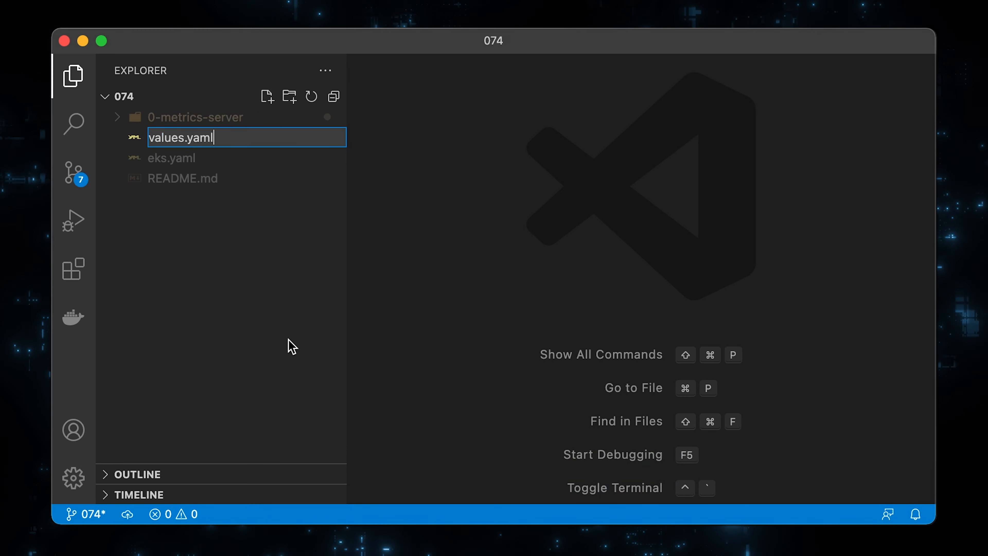
Step: Confirm the new values.yaml file name in the 074 project
key("Enter")
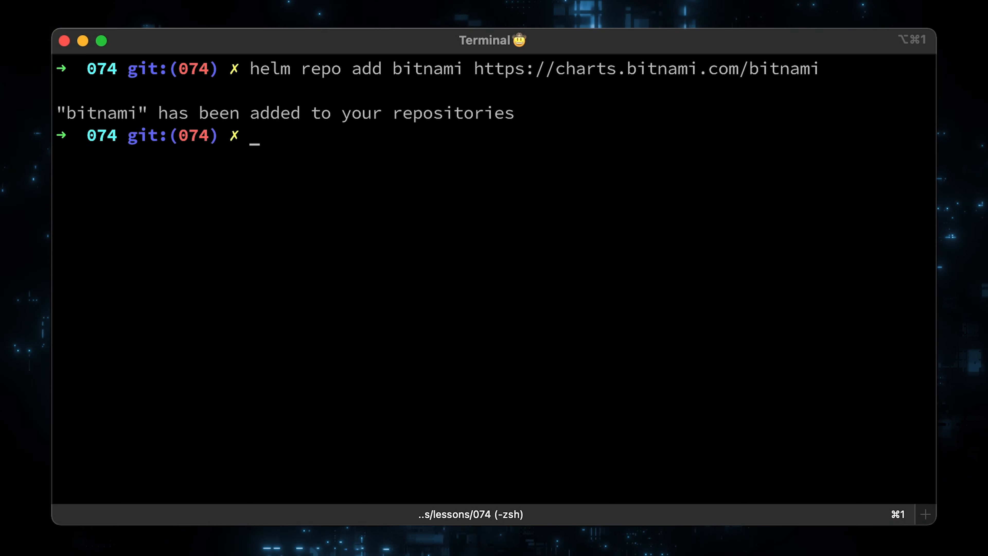
Step: Search the bitnami helm repo for metrics-server with max column width 23
type("helm search repo metrics-server --max-col-width 23")
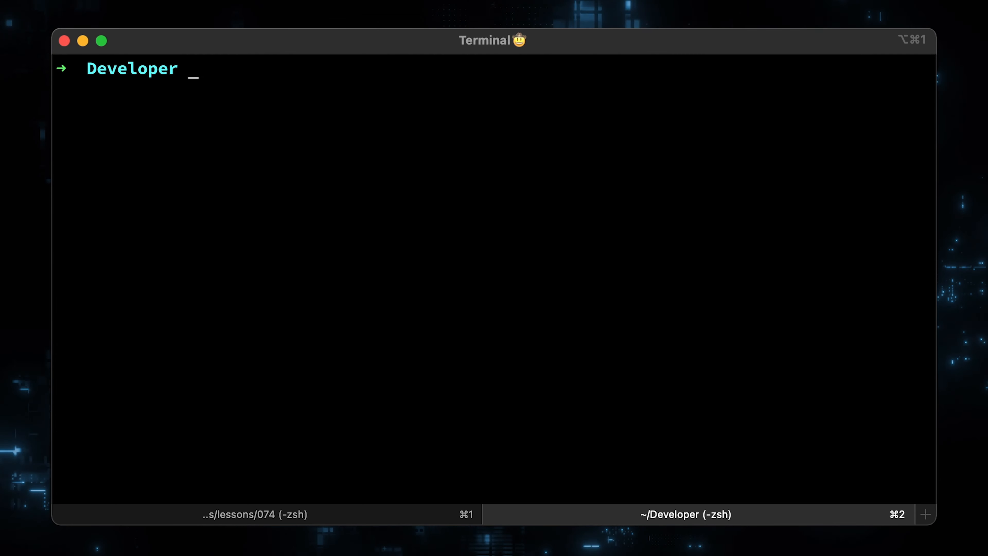
Step: From autoscaler/vertical-pod-autoscaler, print the VPA manifests with vpa-process-yamls.sh, then run vpa-up.sh
type("cd autoscaler/vertical-pod-autoscaler")
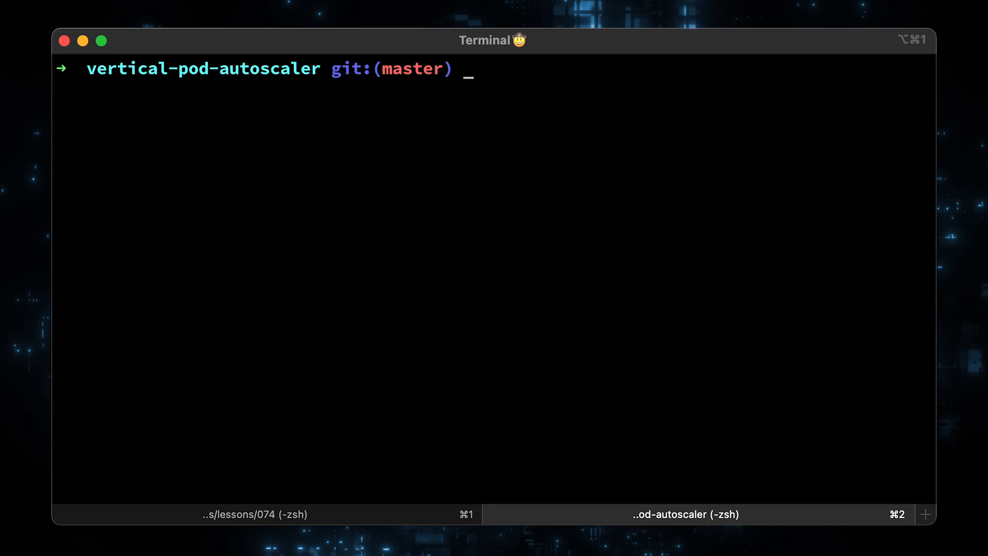
type("./hack/vpa-process-yamls.sh print")
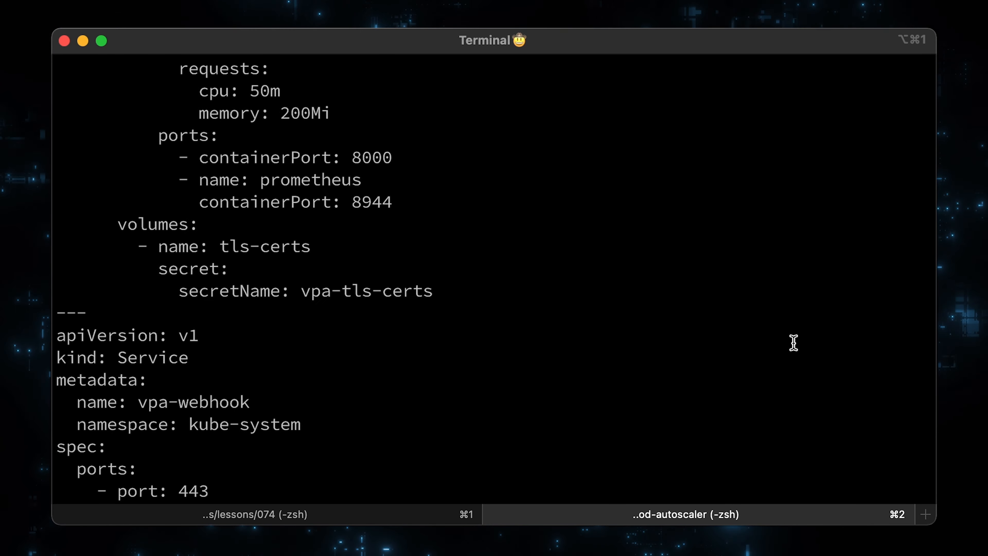
scroll("down", 3)
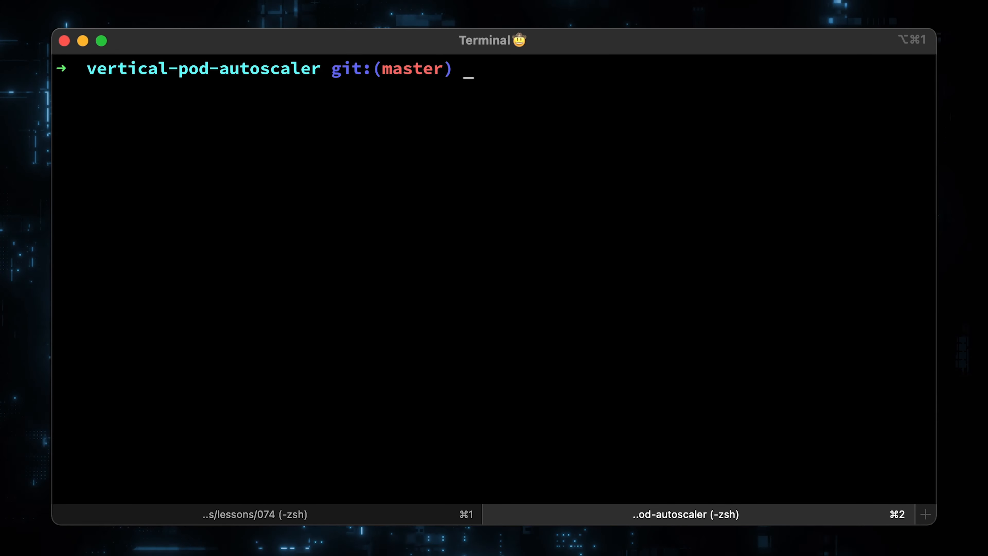
type("./hack/vpa-up.sh")
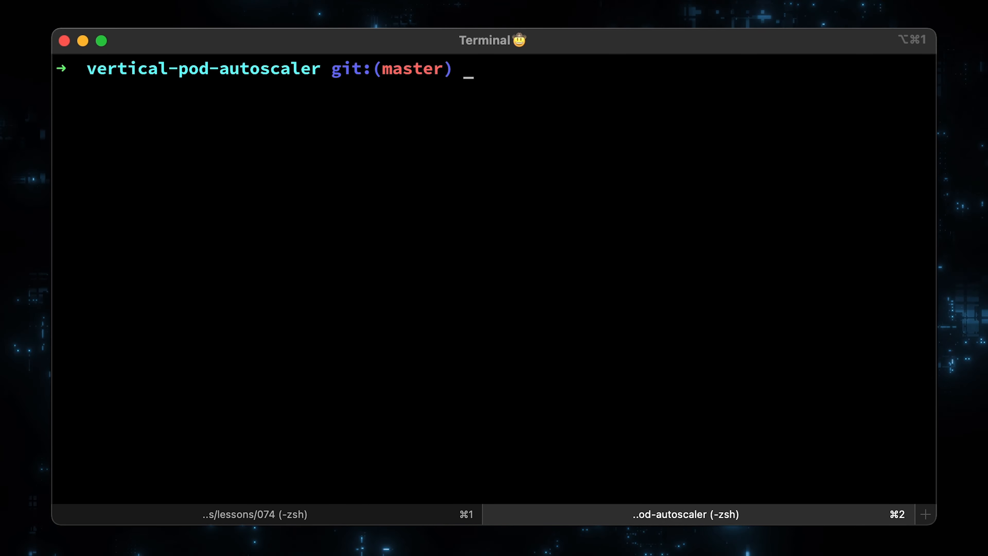
Step: Tear down VPA with vpa-down.sh and check openssl, which reports LibreSSL 2.8.3
type("./hack/vpa-down.sh")
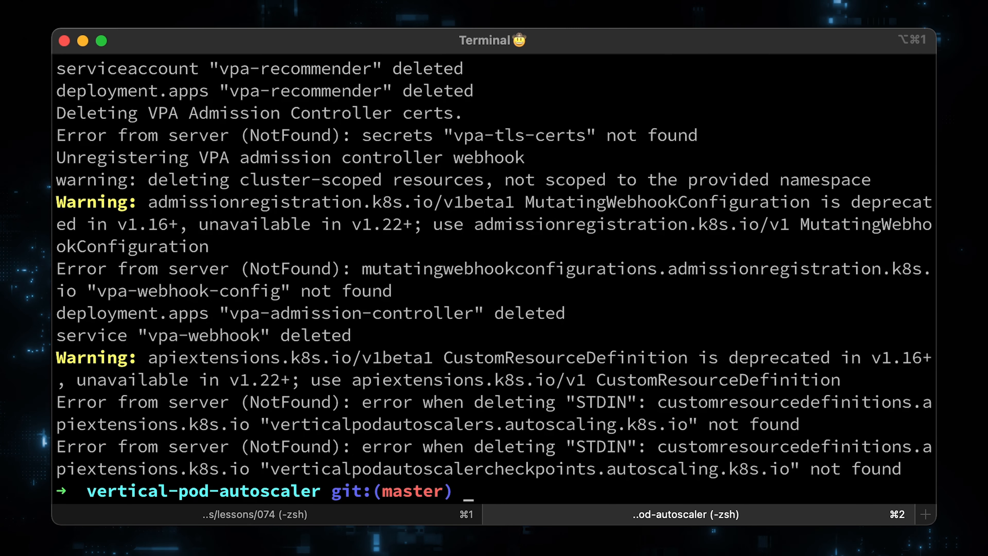
type("openssl version")
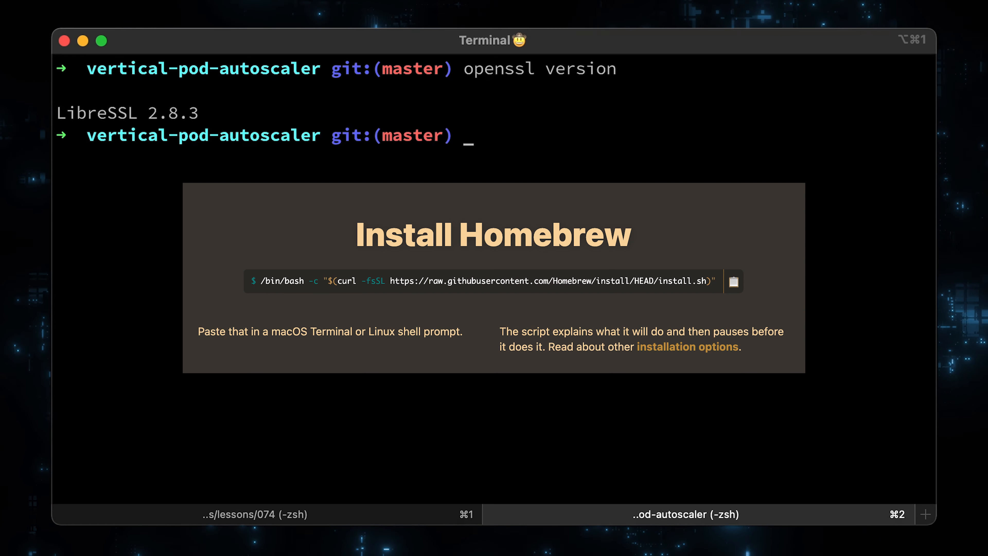
Step: Install libressl 3.3.3 via Homebrew and confirm its openssl reports LibreSSL 3.3.3
type("brew install libressl")
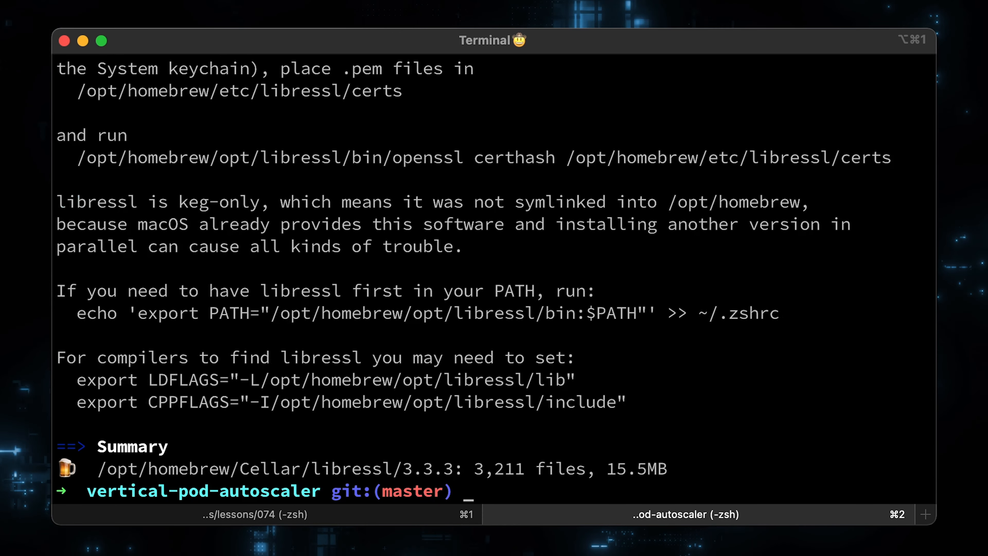
type("openssl version")
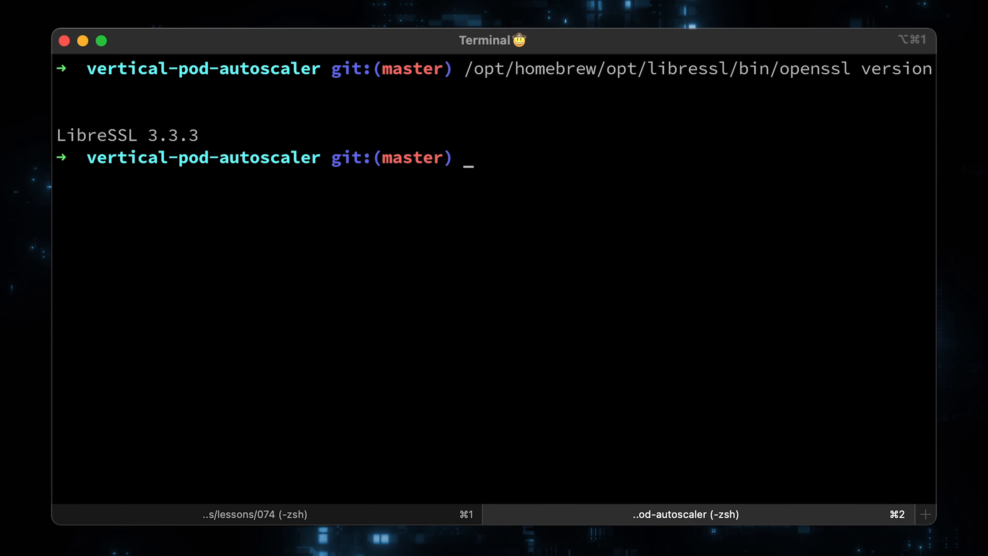
Step: Symlink the Homebrew LibreSSL openssl into /usr/local/bin and recheck openssl version
type("sudo ln -s /opt/homebrew/opt/libressl/bin/openssl /usr/bin/openssl")
type("sudo mv /usr/bin/openssl /usr/bin/openssl-old")
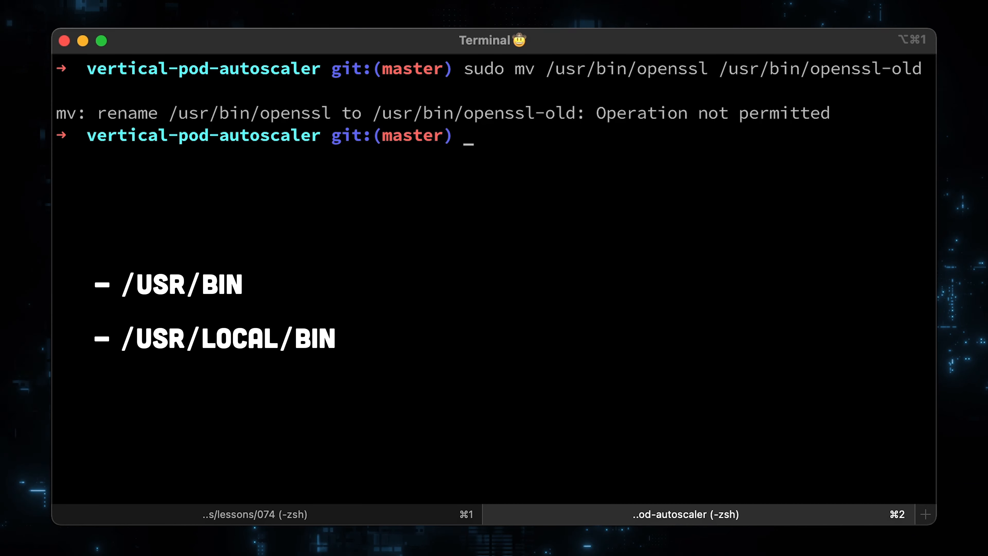
type("sudo ln -s /opt/homebrew/opt/libressl/bin/openssl /usr/local/bin/openssl")
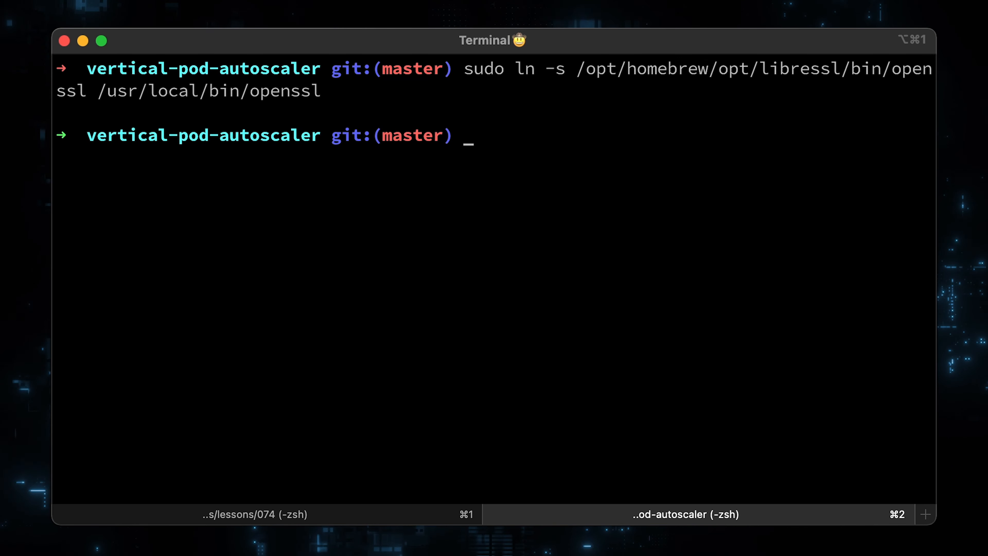
type("openssl version")
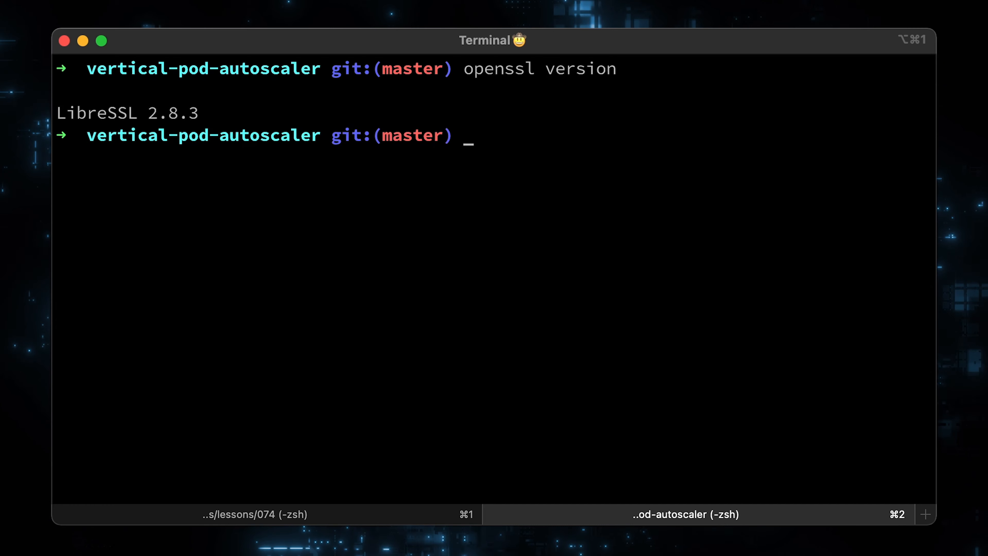
left_click(924, 514)
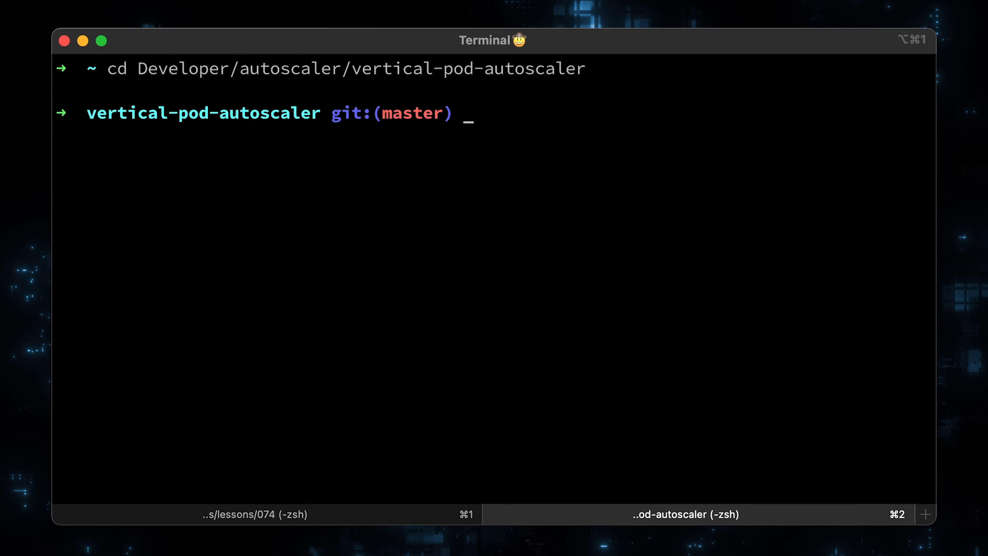
Step: Run vpa-up.sh to install VPA and list the kube-system pods
type("./hack/vpa-up.sh")
type("kubectl")
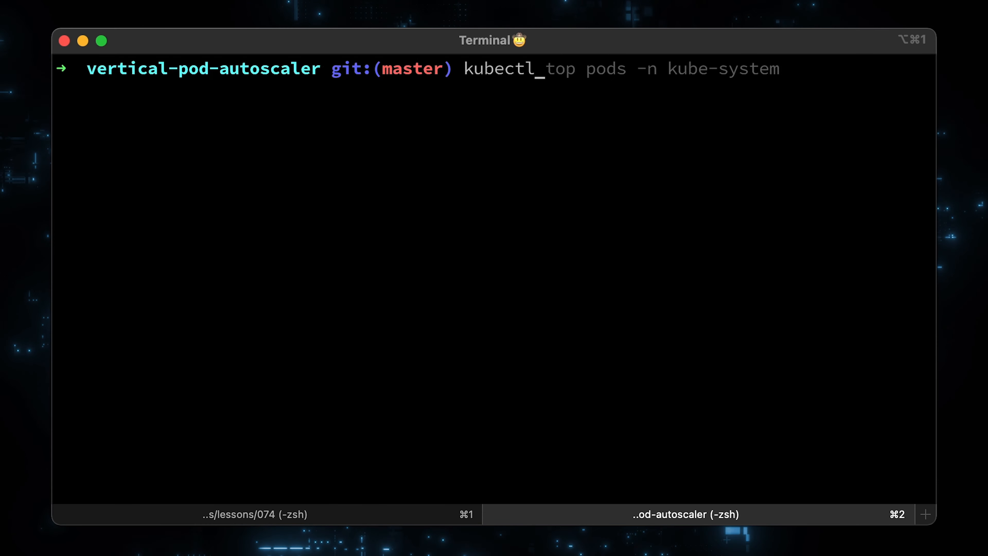
type("get pods")
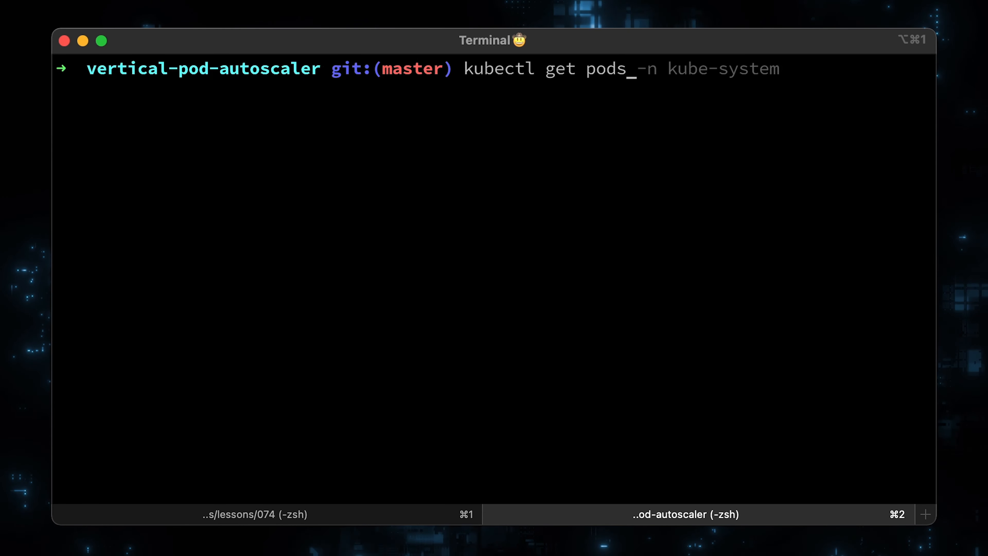
key("Enter")
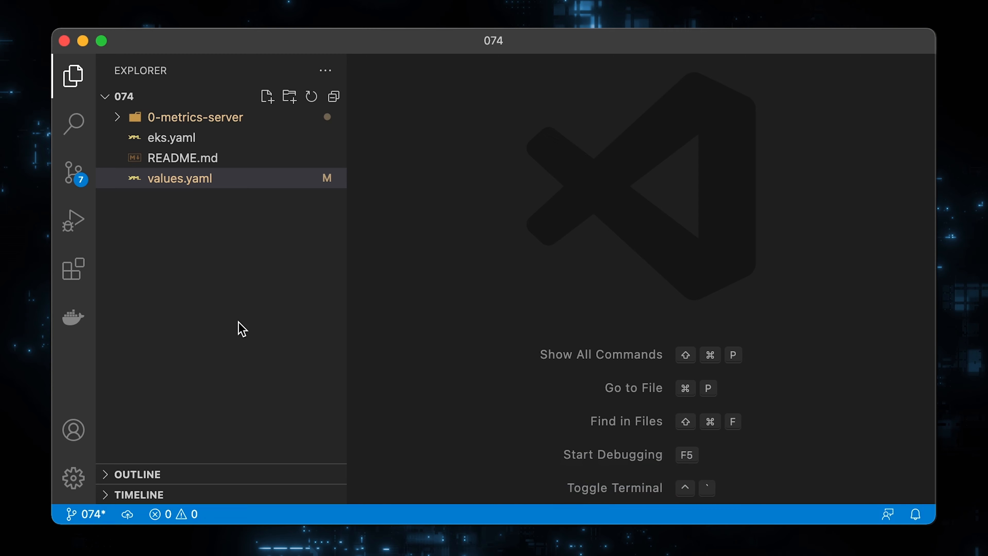
Step: Create 1-demo/0-deployment.yaml for the hamster Deployment with 100m CPU and 50Mi memory requests
left_click(289, 97)
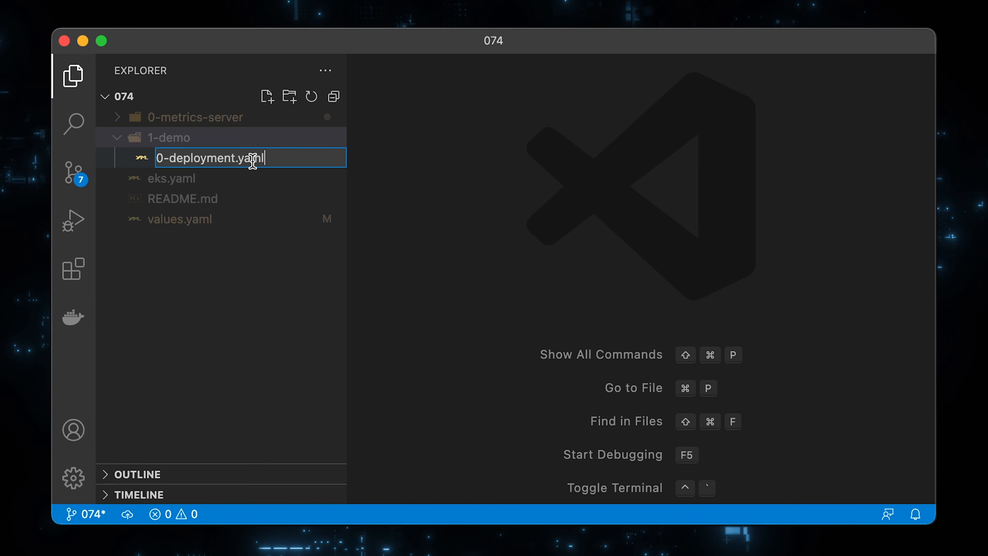
key("Enter")
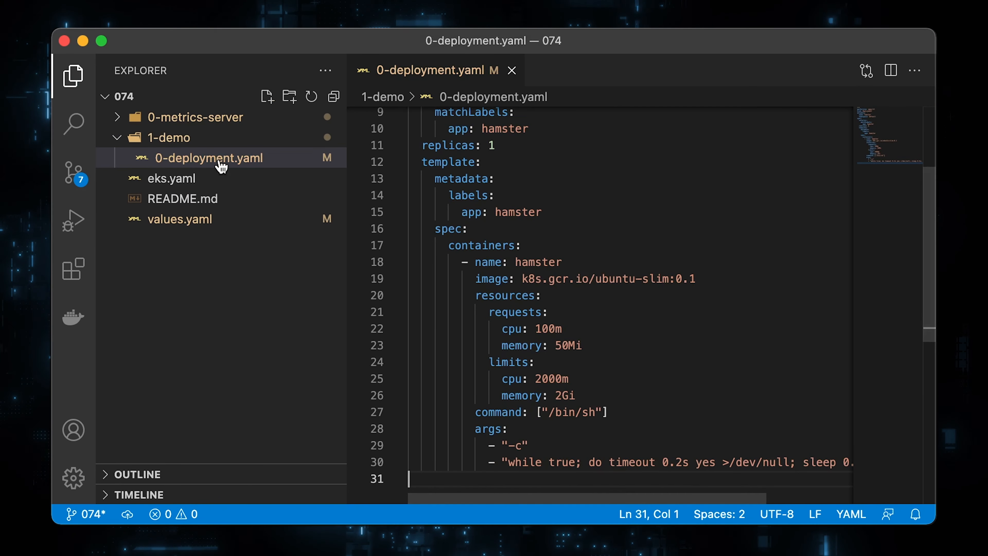
left_click(72, 77)
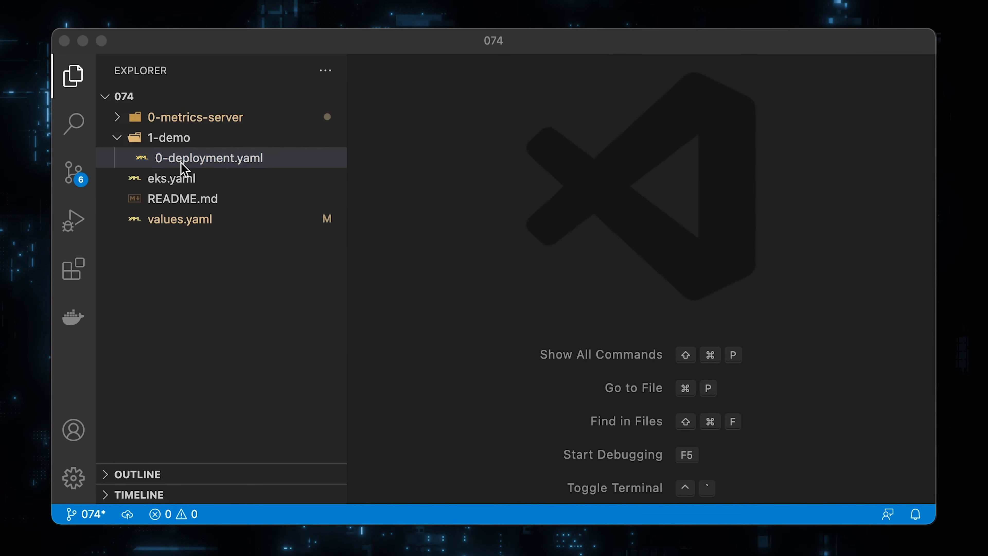
Step: Create 1-demo/1-vpa.yaml defining hamster-vpa targeting the hamster Deployment with update mode Off
type("1-vpa.yaml")
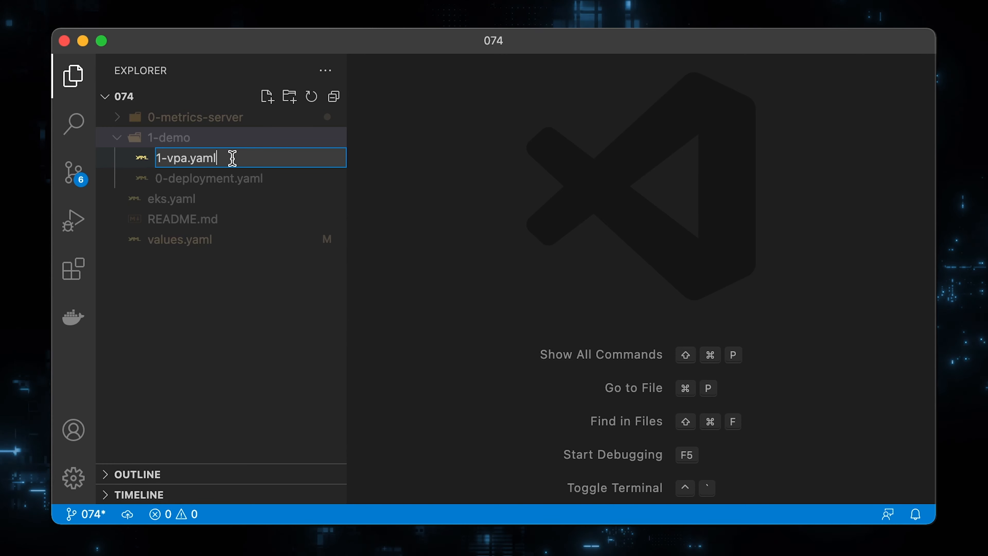
key("Enter")
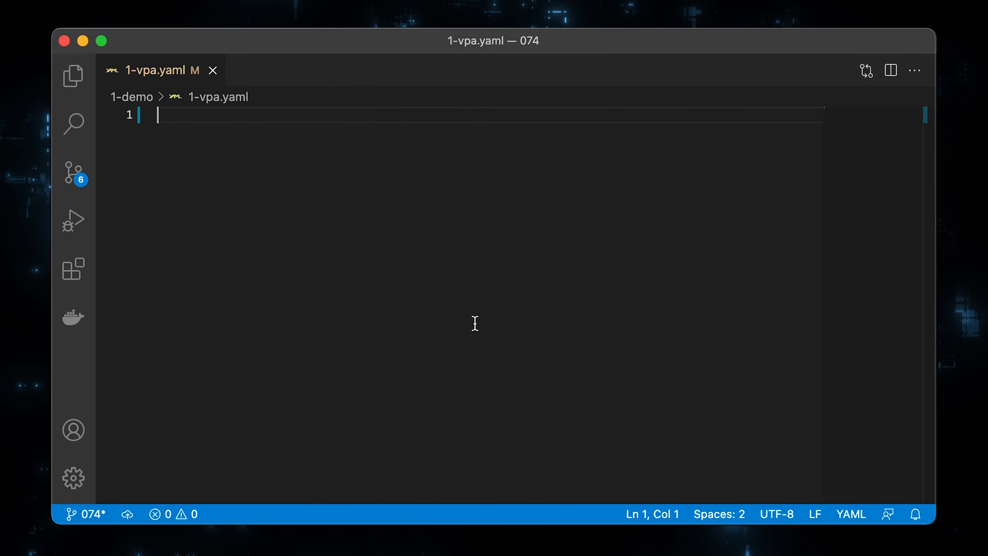
type("---")
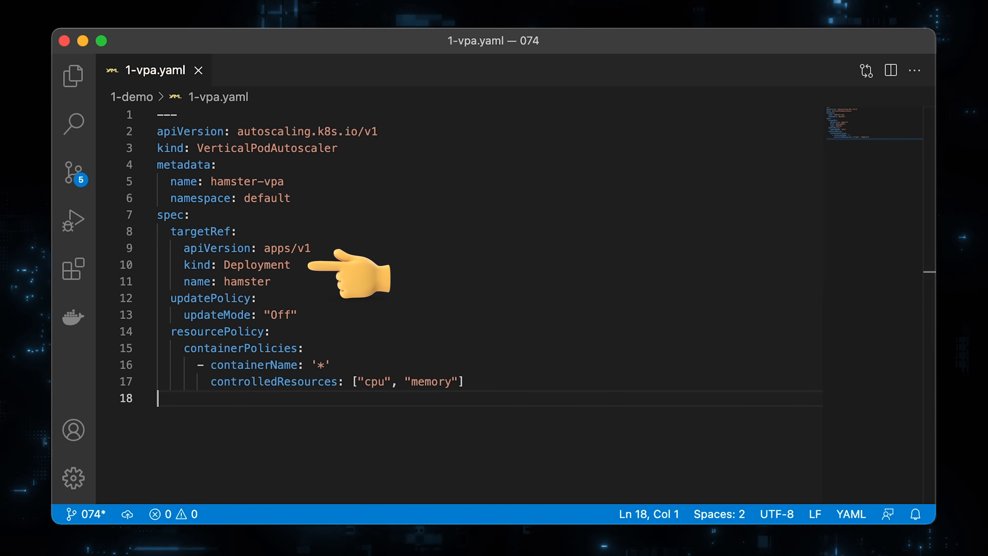
mouse_move(306, 286)
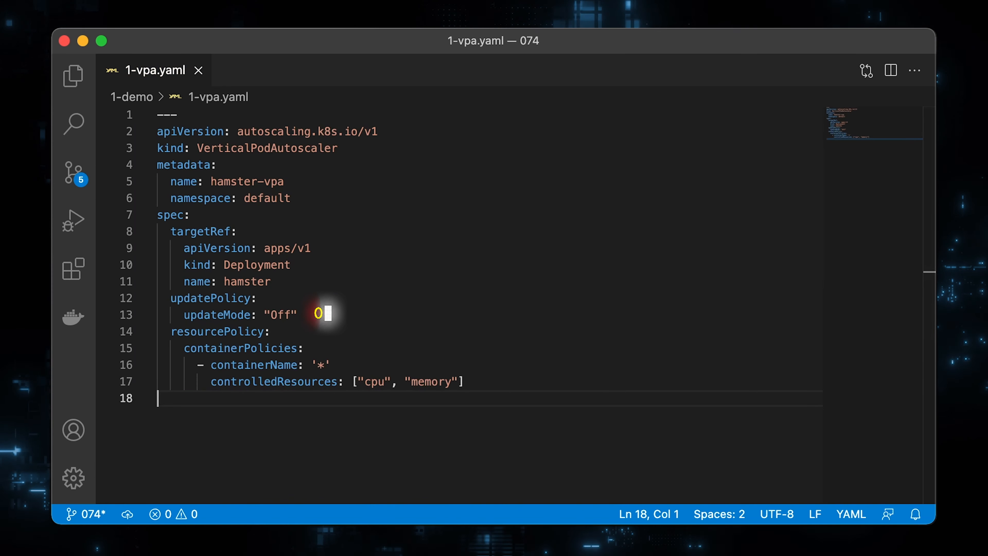
type("AUTO")
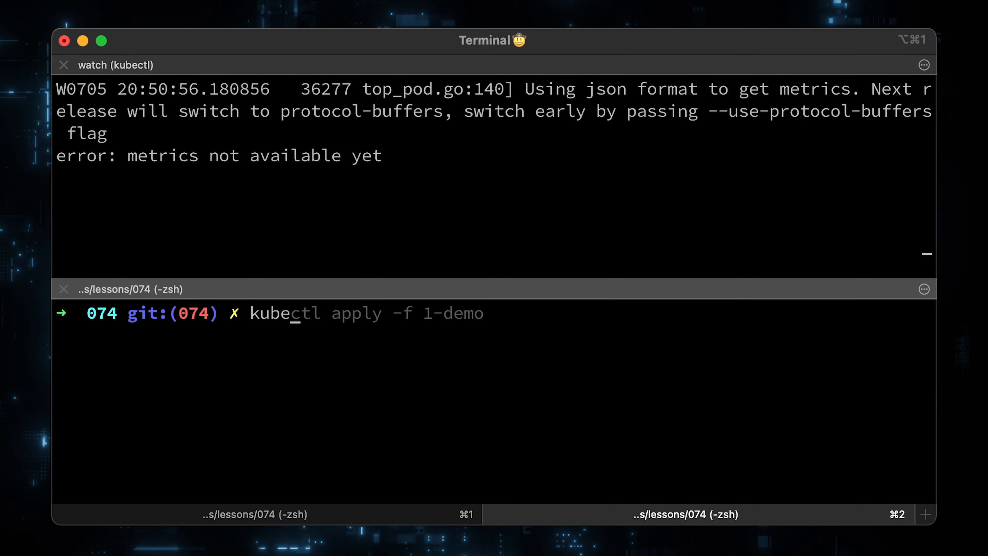
Step: List the kube-system pods while the 1-demo manifests are applied
type("kubectl get pods -n kube-system")
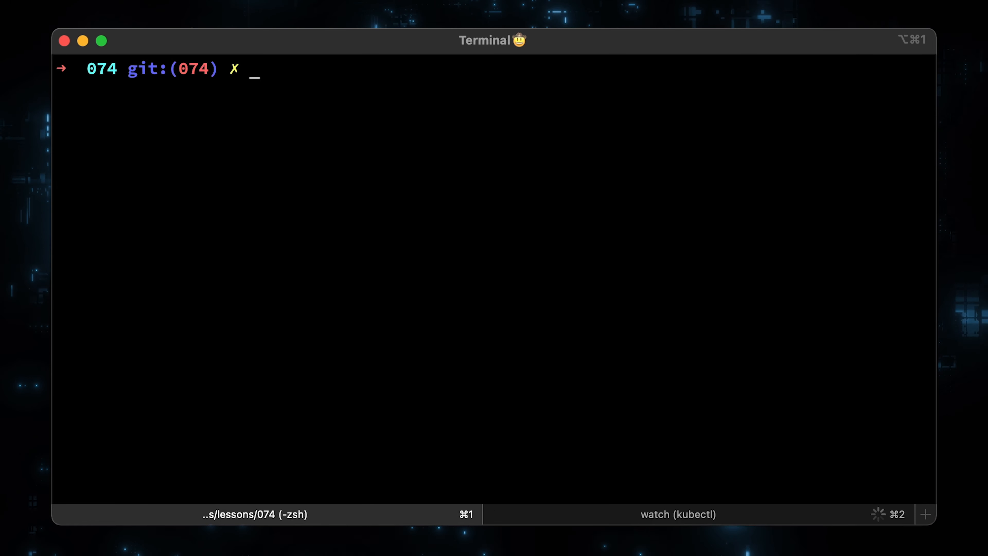
Step: Check kube-system pod metrics and start describing hamster-vpa with its 323m CPU recommendation
type("kubectl top pods -n kube-system")
type("kubectl get vpa")
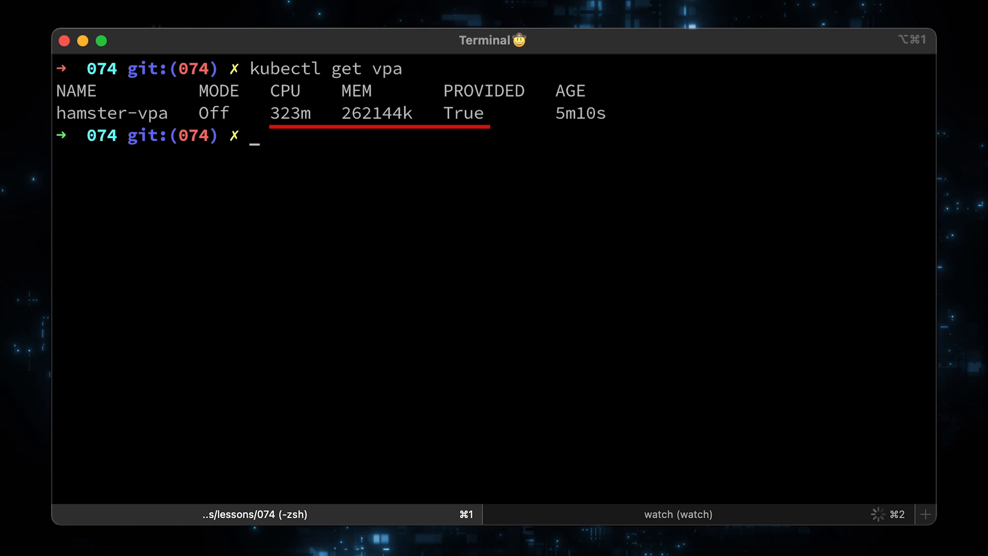
type("kubectl describe vpa hamster-vpa")
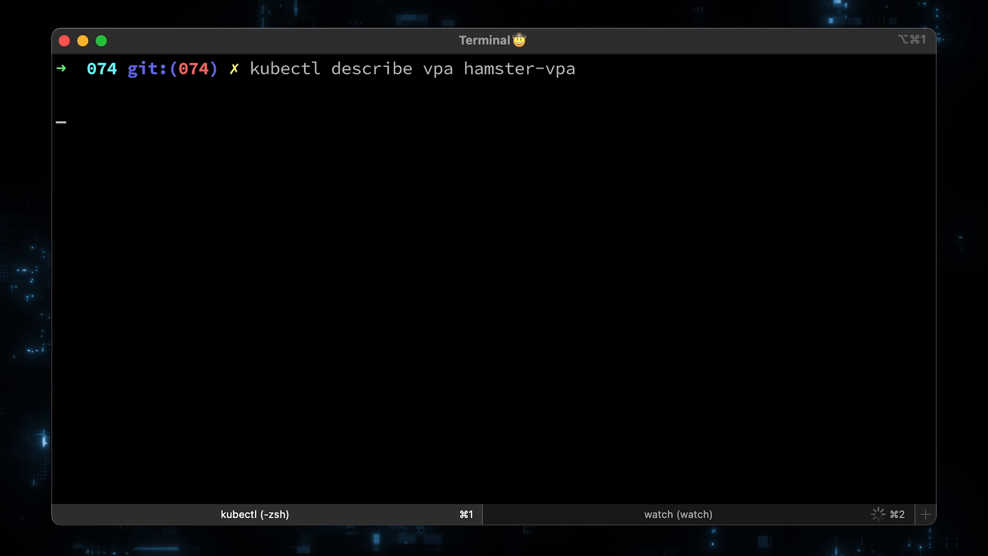
Step: Show hamster-vpa recommendations: lower bound 178m CPU, target 323m, memory 262144k
key("Return")
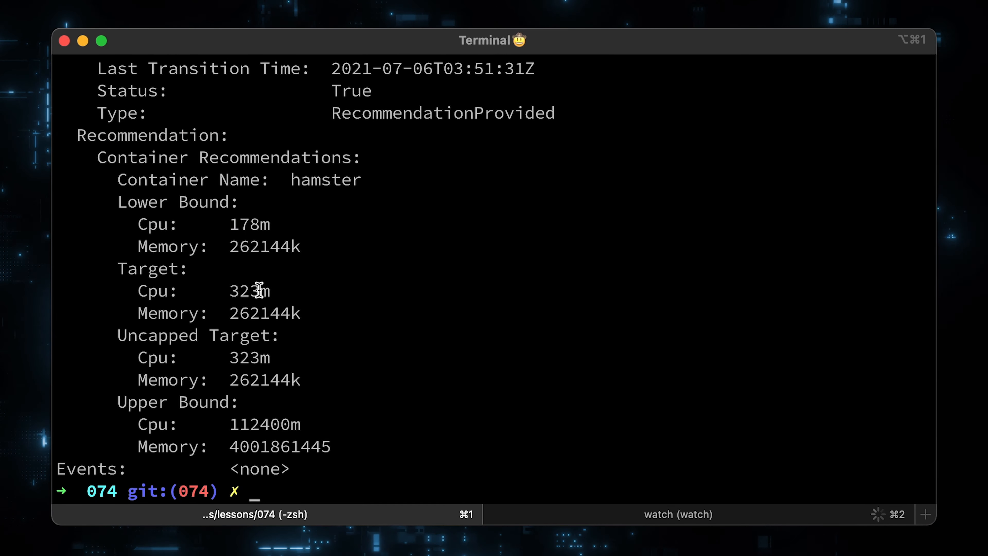
mouse_move(422, 433)
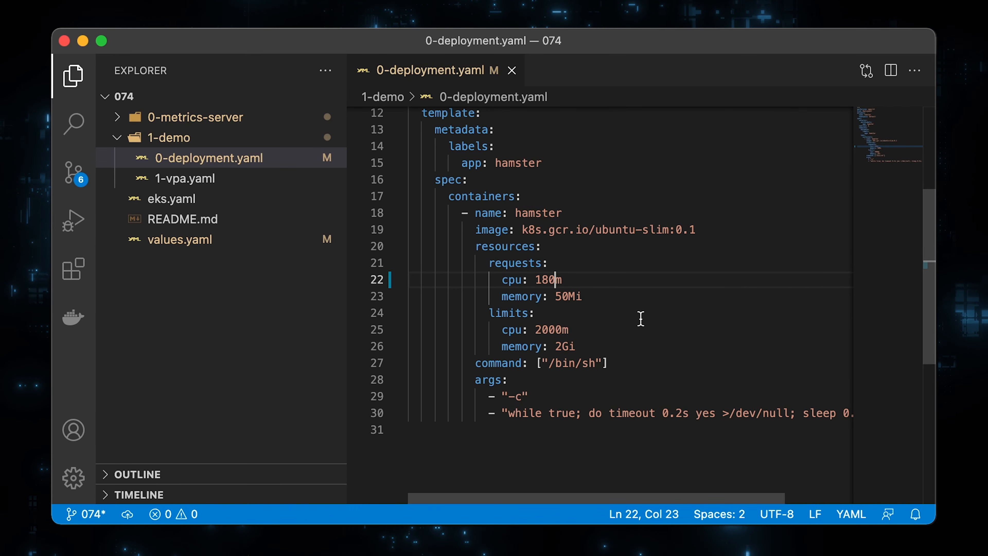
Step: Change the hamster CPU limit to 600m and the memory limit to 100Mi in 0-deployment.yaml
double_click(547, 330)
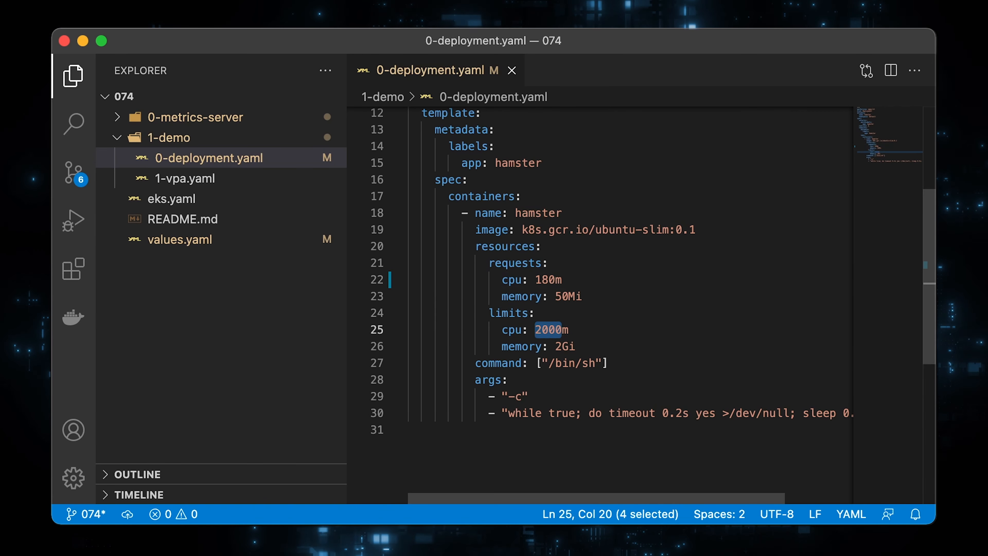
type("600m")
left_click(631, 345)
type("100")
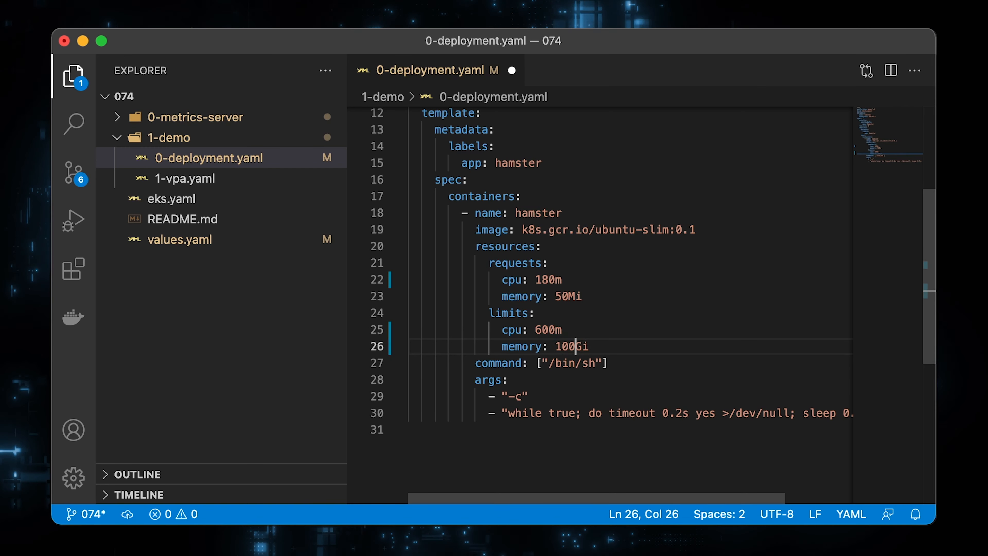
type("M")
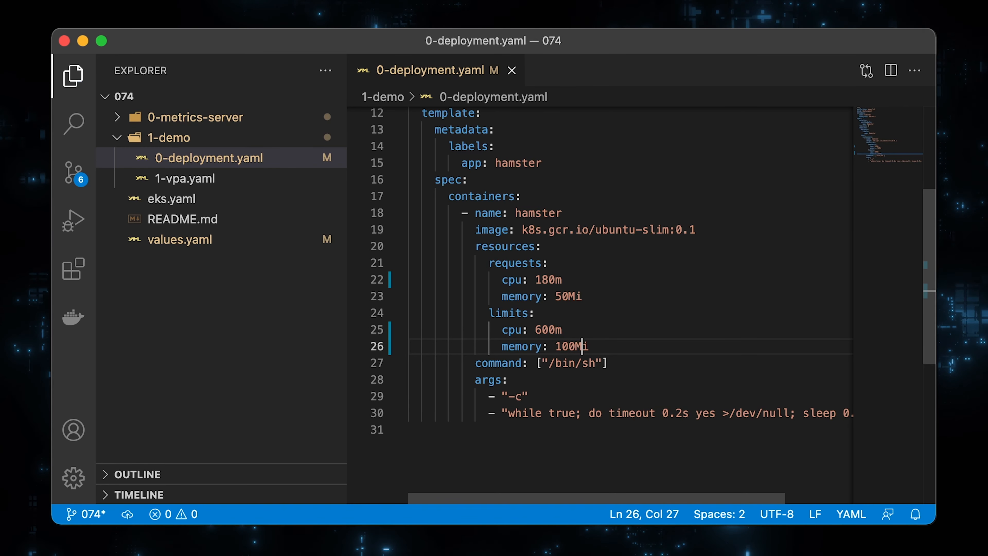
right_click(187, 158)
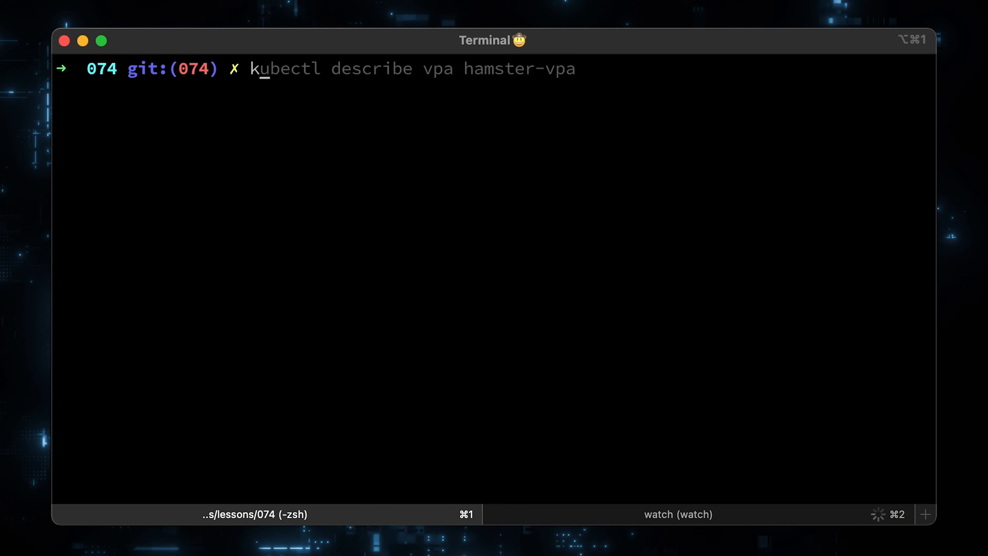
Step: Apply the updated manifests with kubectl apply -f 1-demo
type("kubectl apply -f 1-demo")
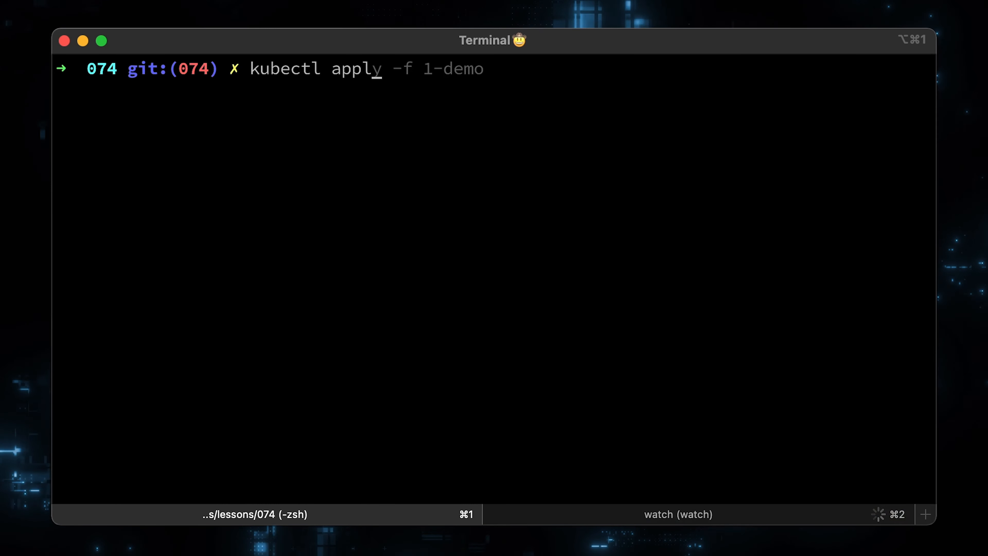